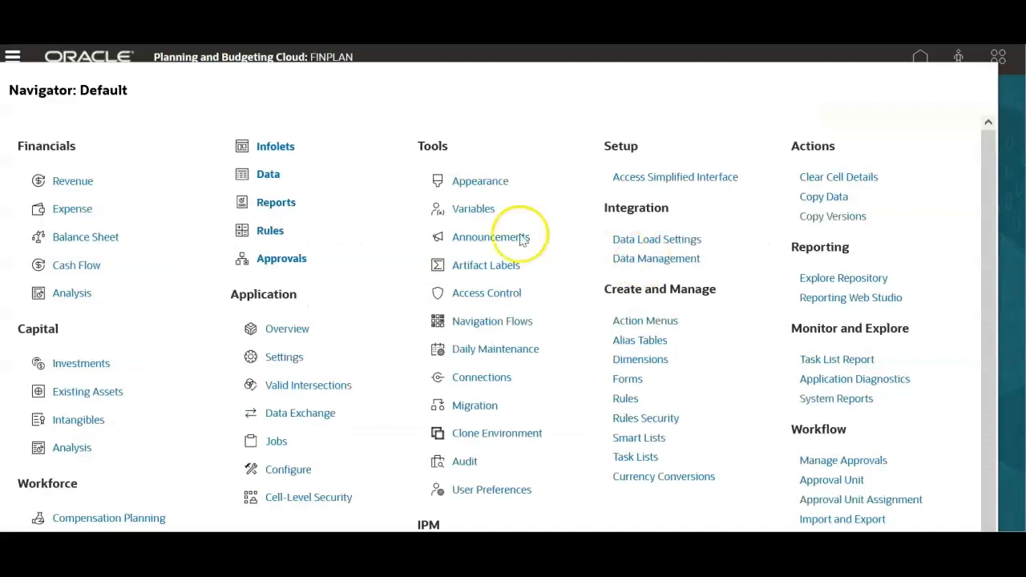
mouse_move(36, 109)
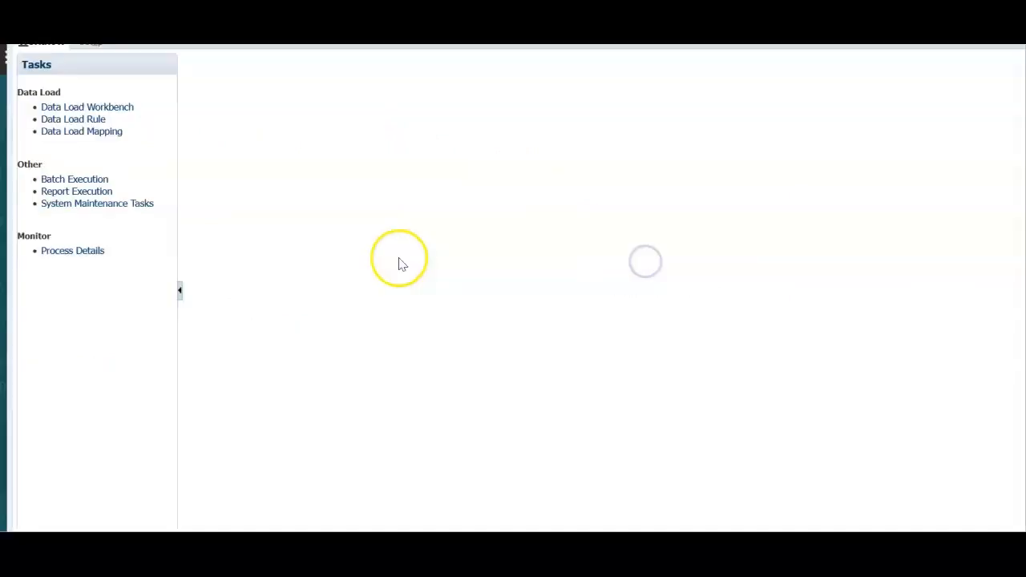
mouse_move(16, 223)
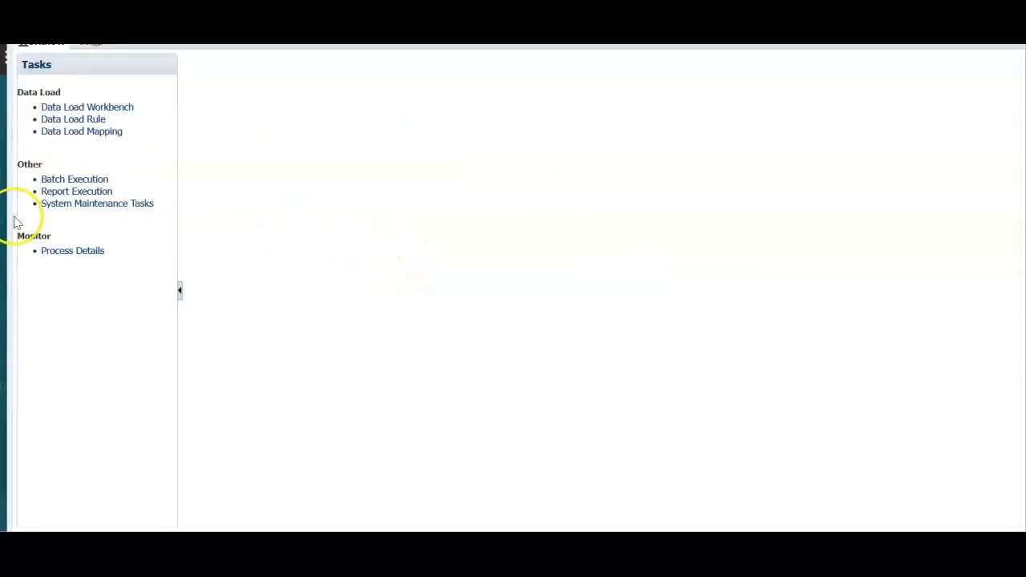
Step: Switch Data Management to its Setup tab, showing the FINActuals location
left_click(81, 49)
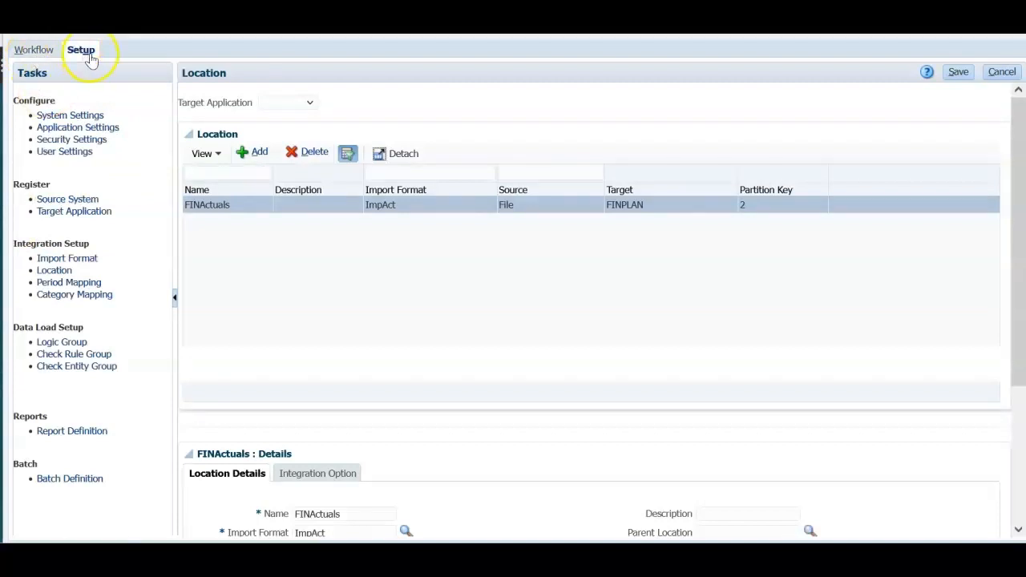
mouse_move(67, 198)
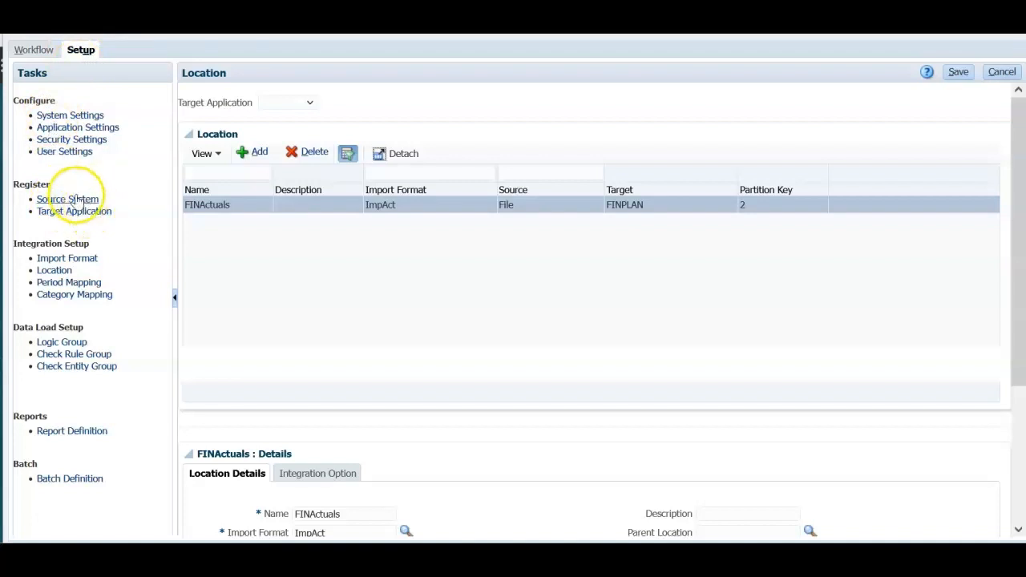
Step: Add source system ActualData with type File and save it
left_click(68, 198)
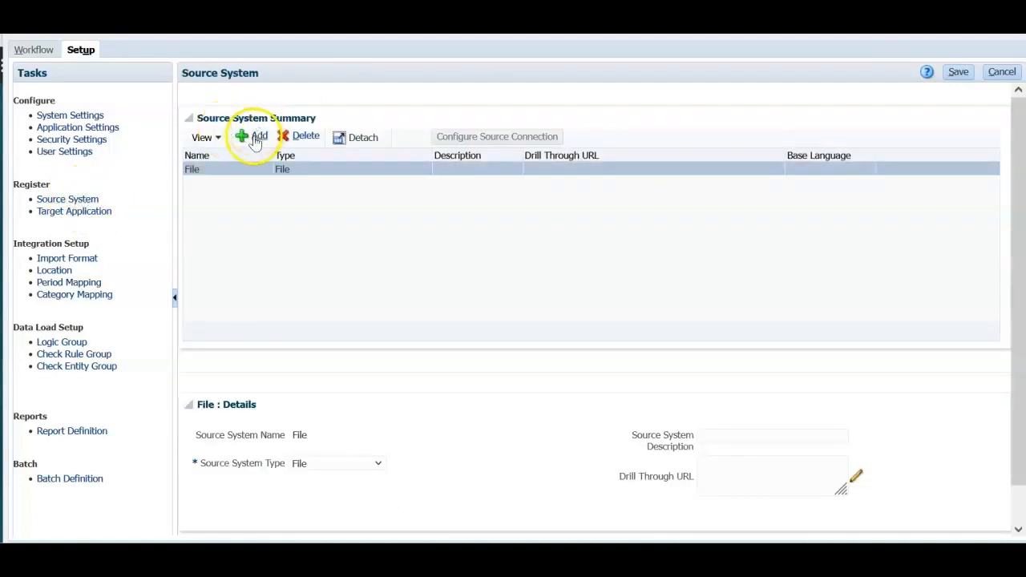
left_click(255, 137)
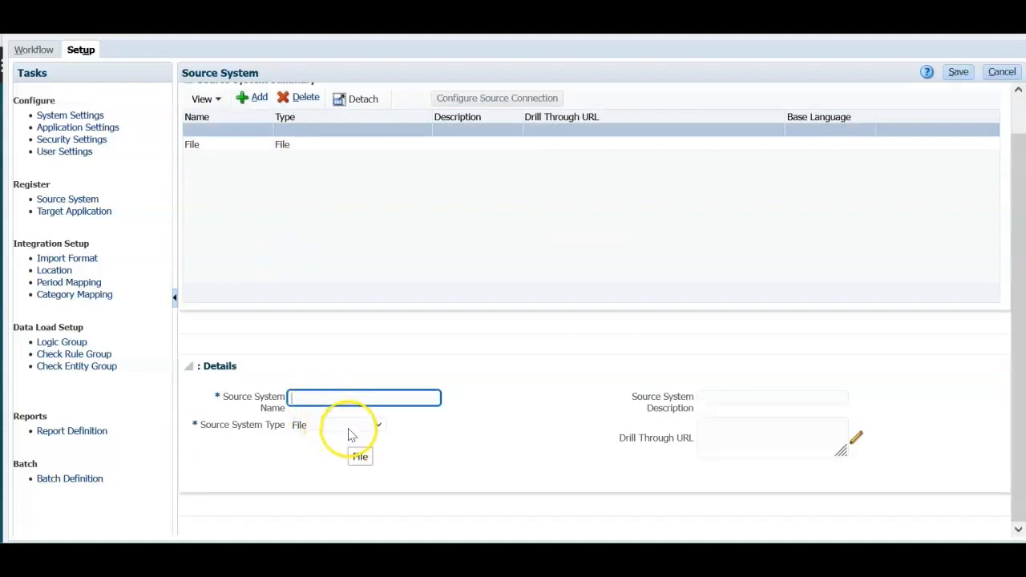
left_click(377, 424)
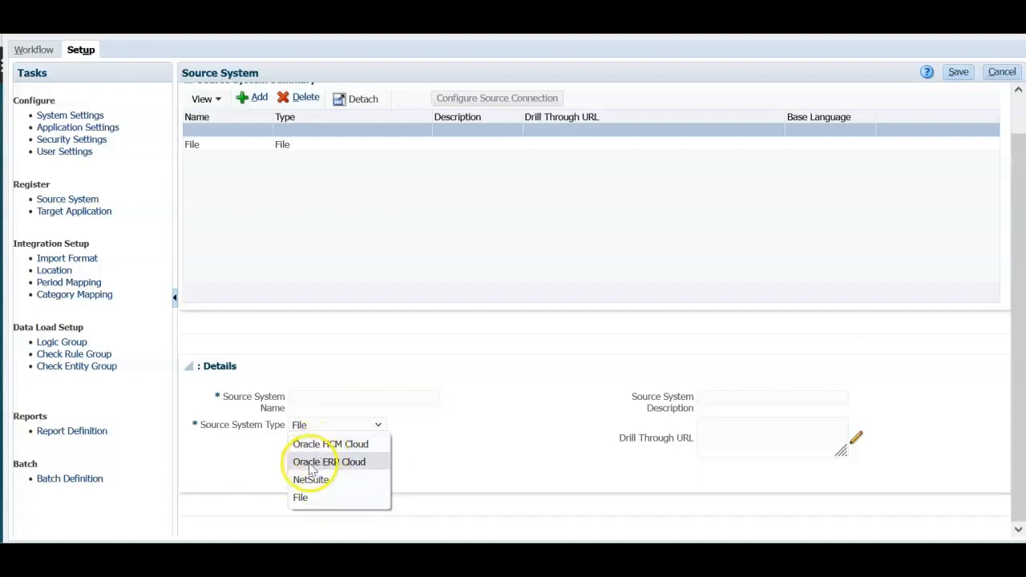
mouse_move(311, 479)
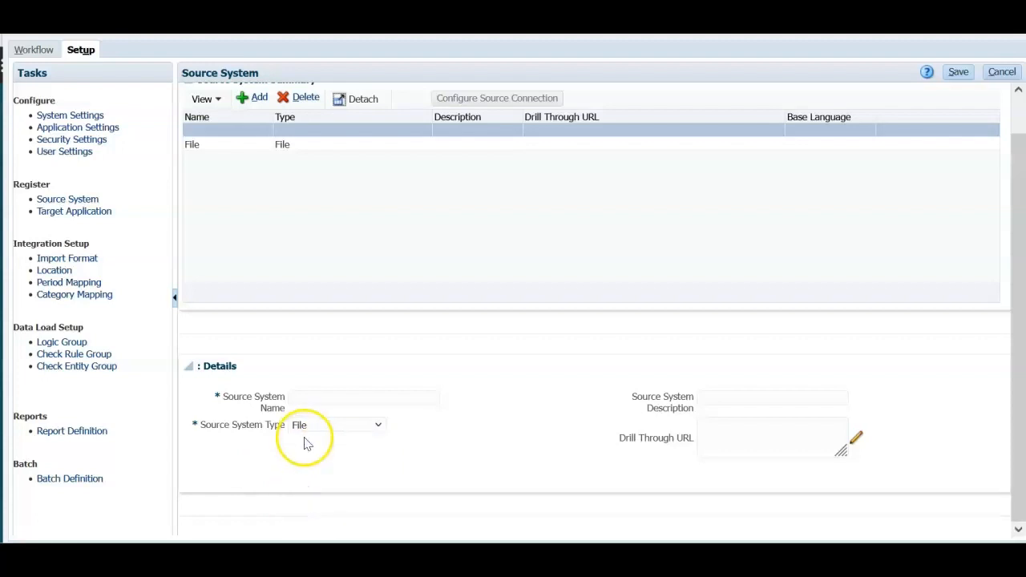
left_click(363, 397)
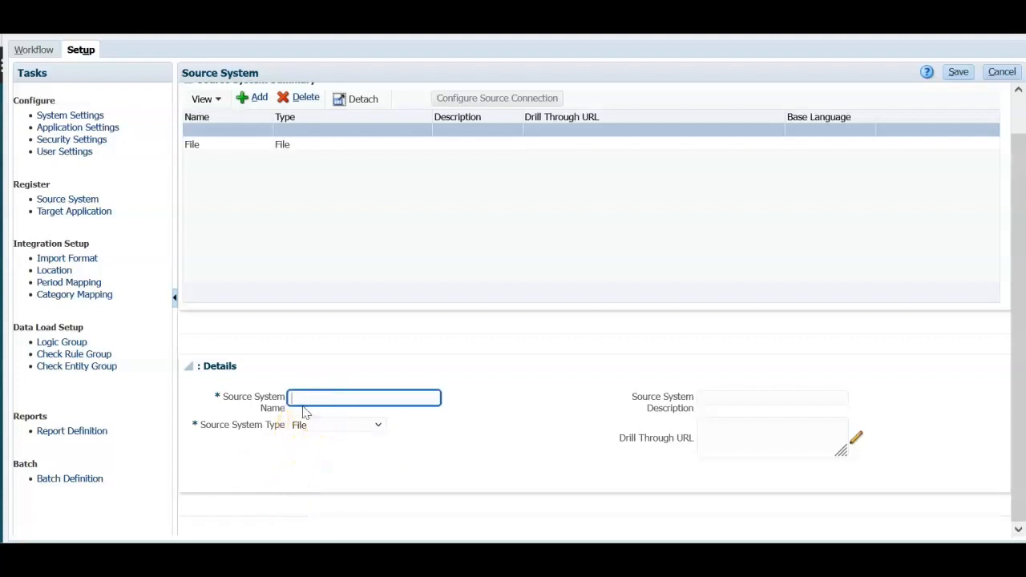
type("ActualDA")
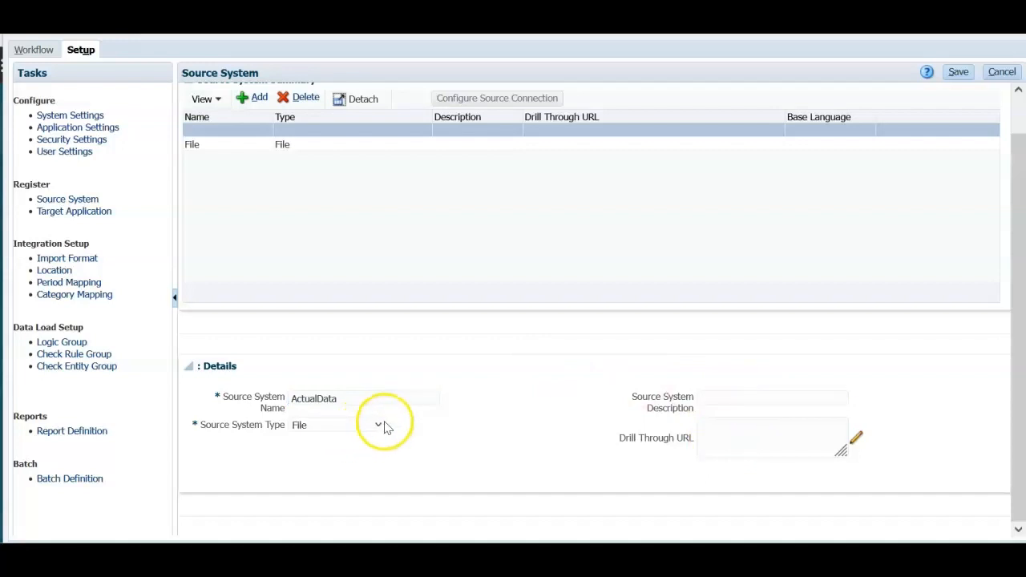
left_click(377, 424)
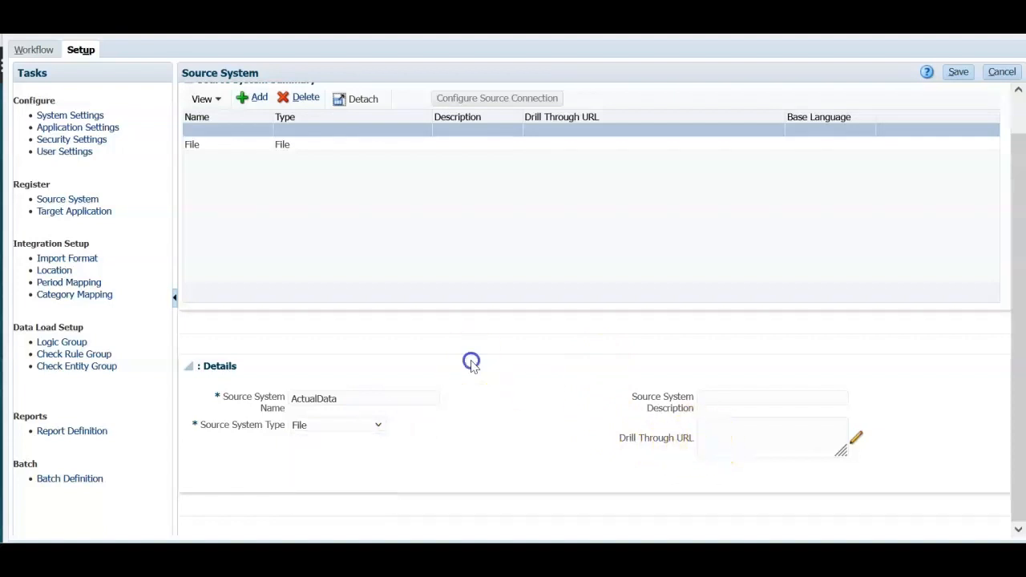
mouse_move(142, 327)
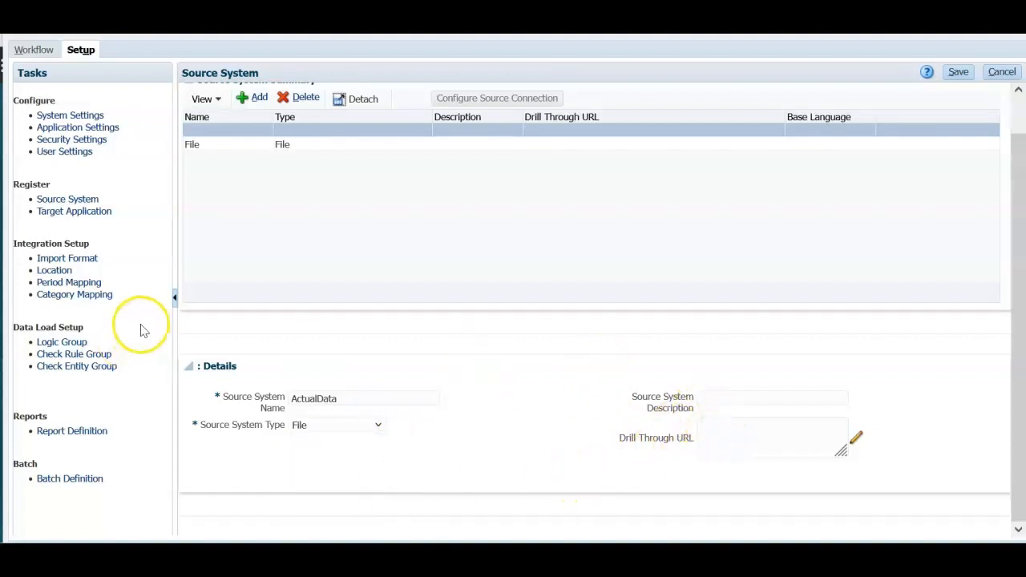
left_click(957, 72)
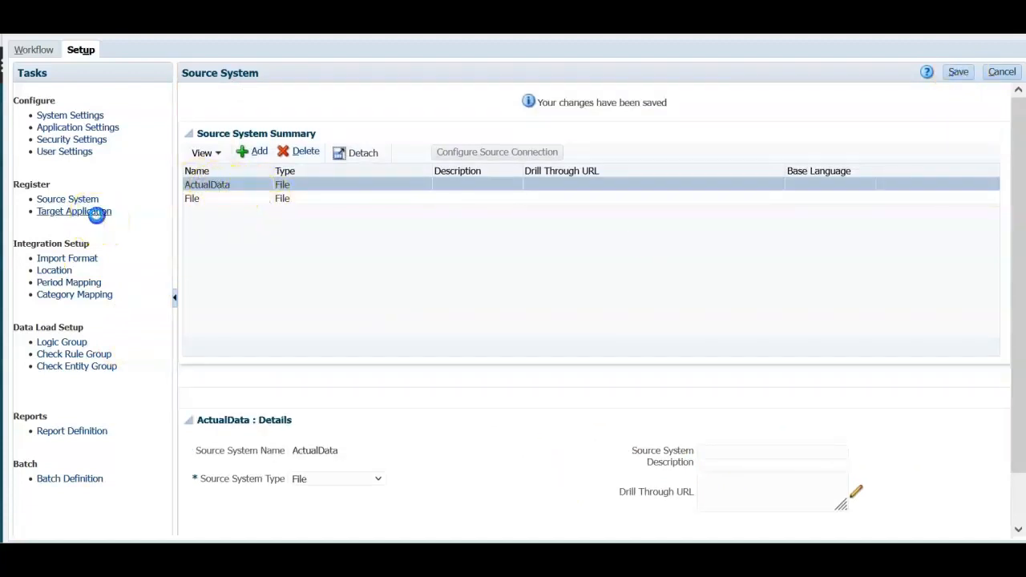
Step: Register FINPLAN as a Planning target application and display its dimension details
left_click(74, 211)
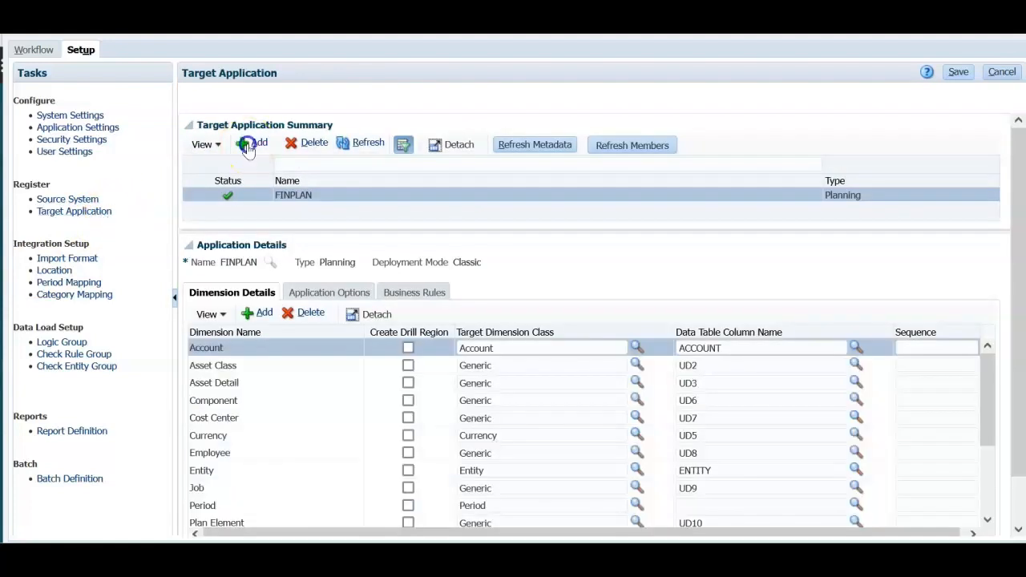
left_click(254, 142)
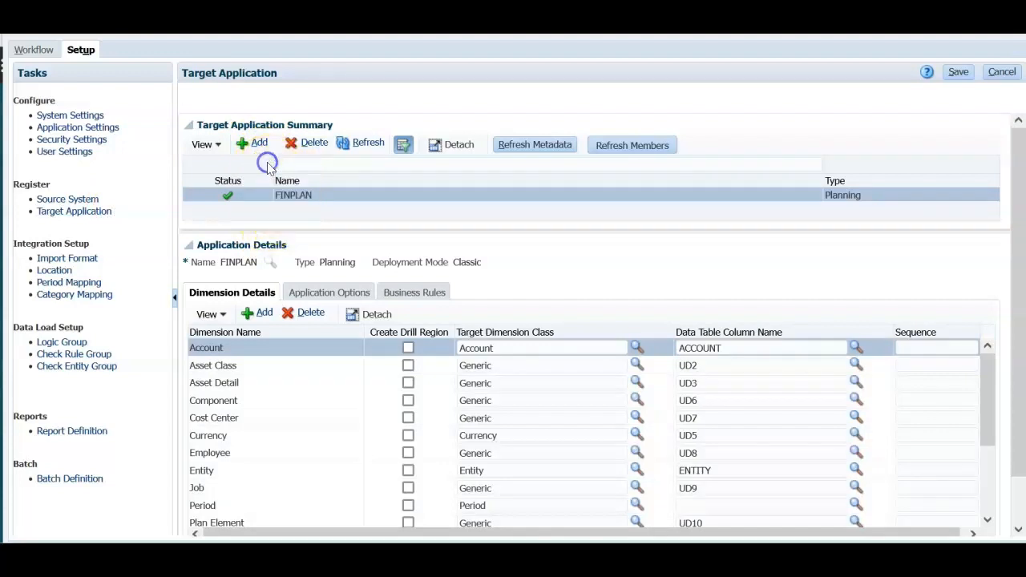
left_click(258, 144)
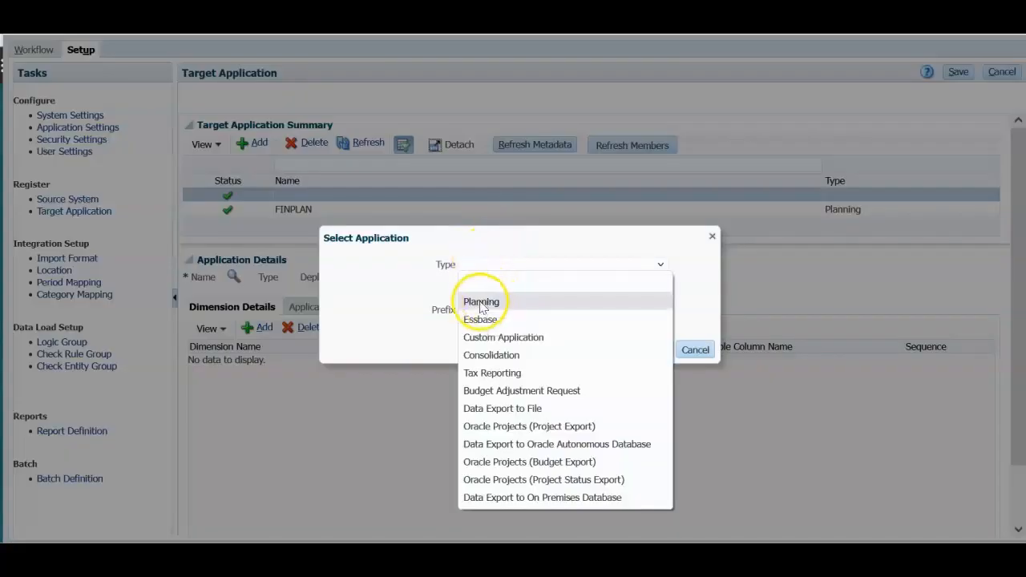
mouse_move(493, 373)
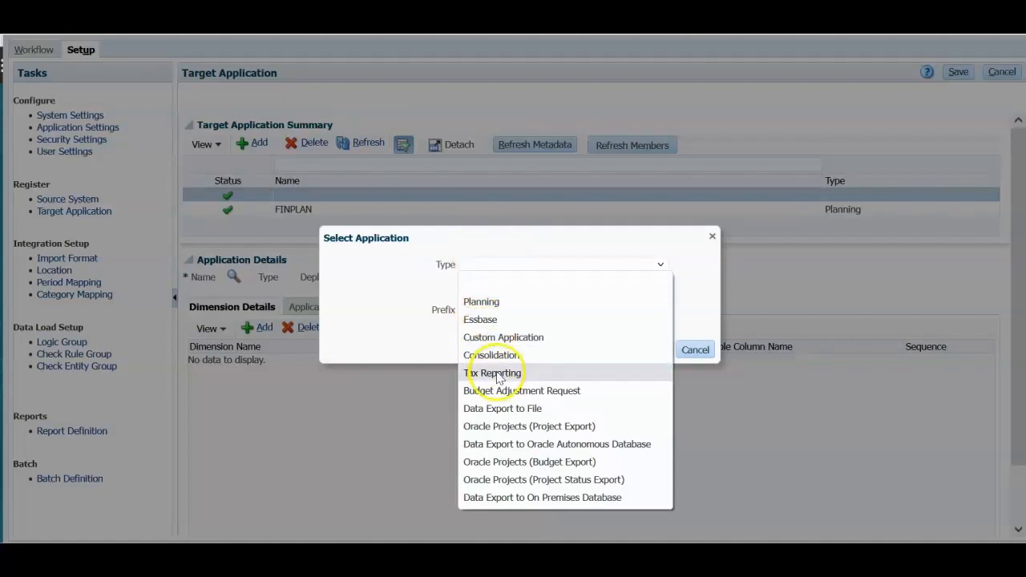
mouse_move(494, 444)
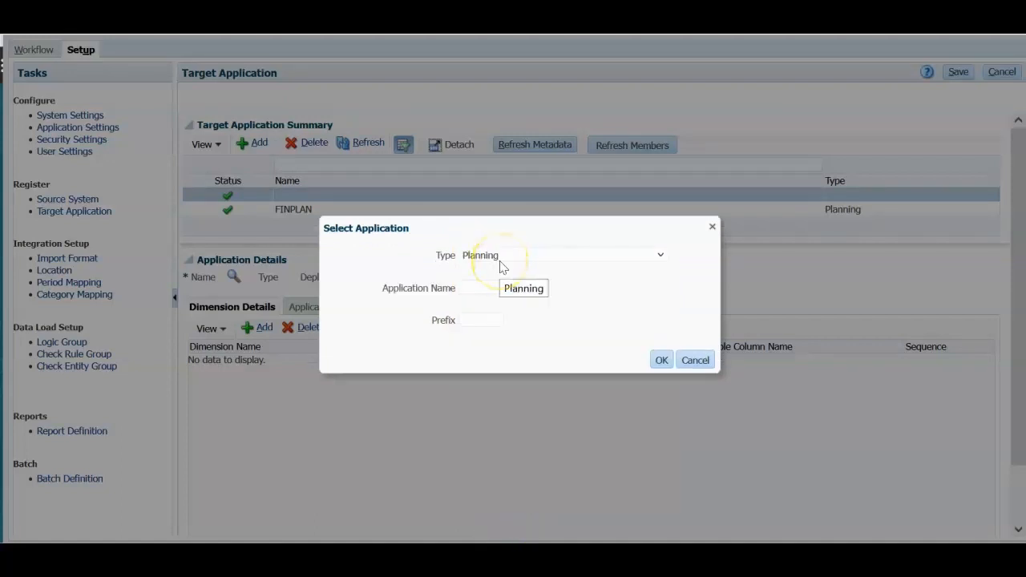
left_click(488, 288)
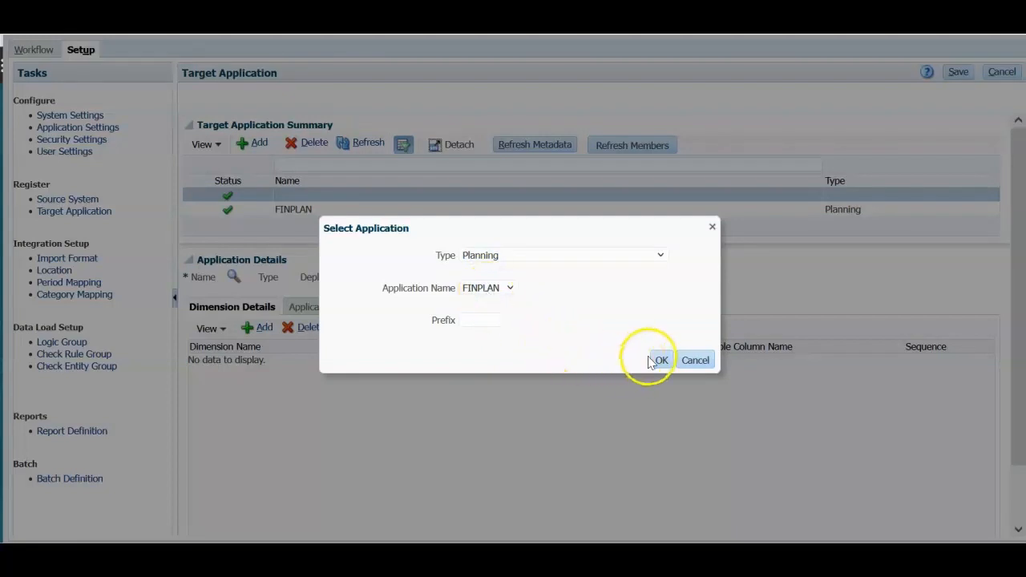
left_click(660, 359)
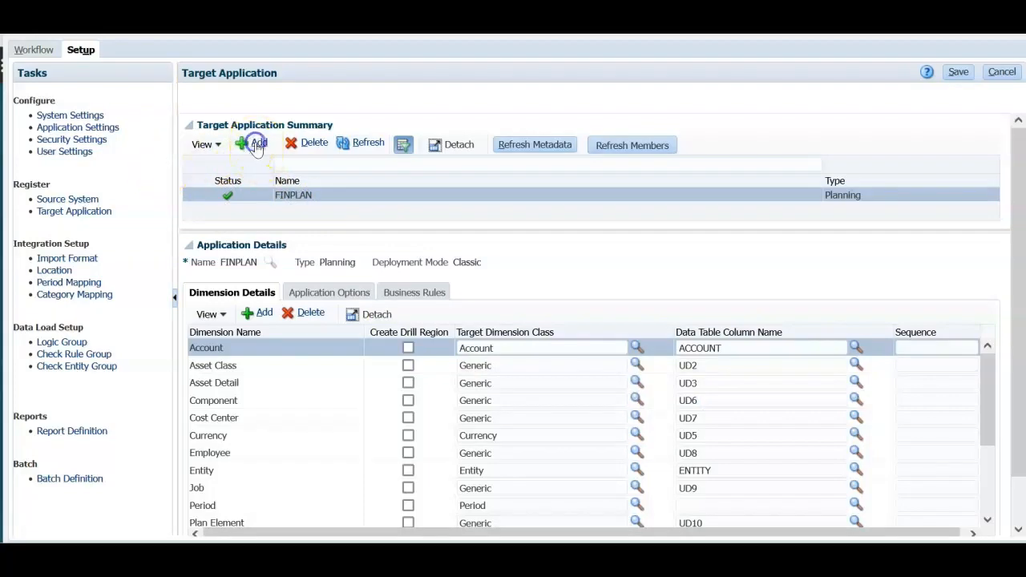
left_click(258, 143)
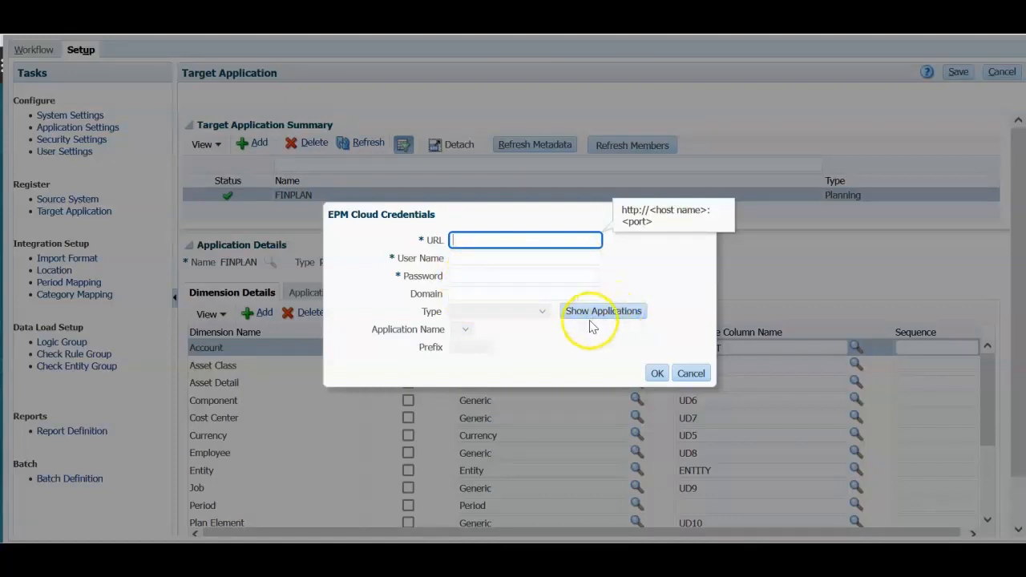
mouse_move(417, 322)
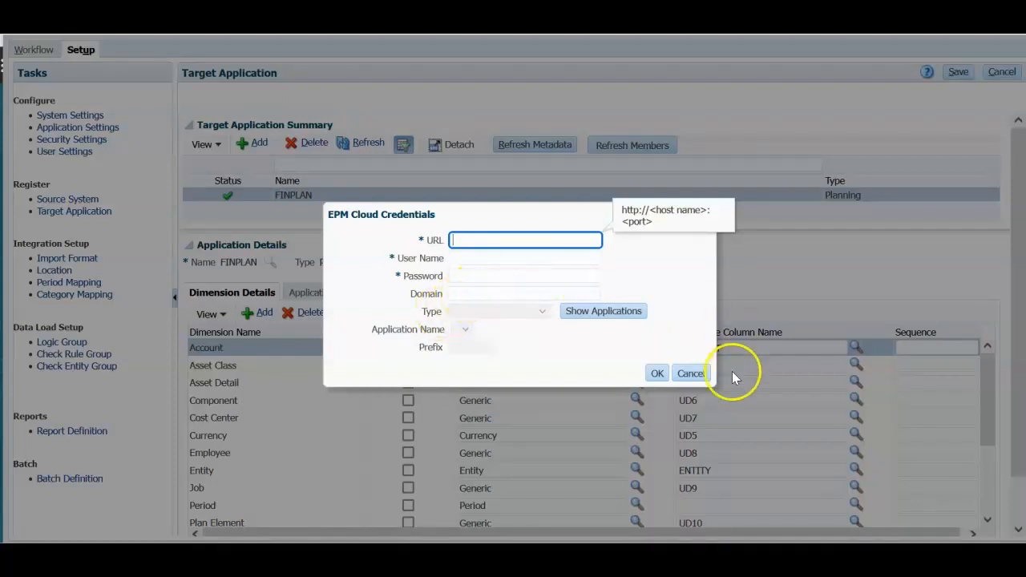
left_click(690, 373)
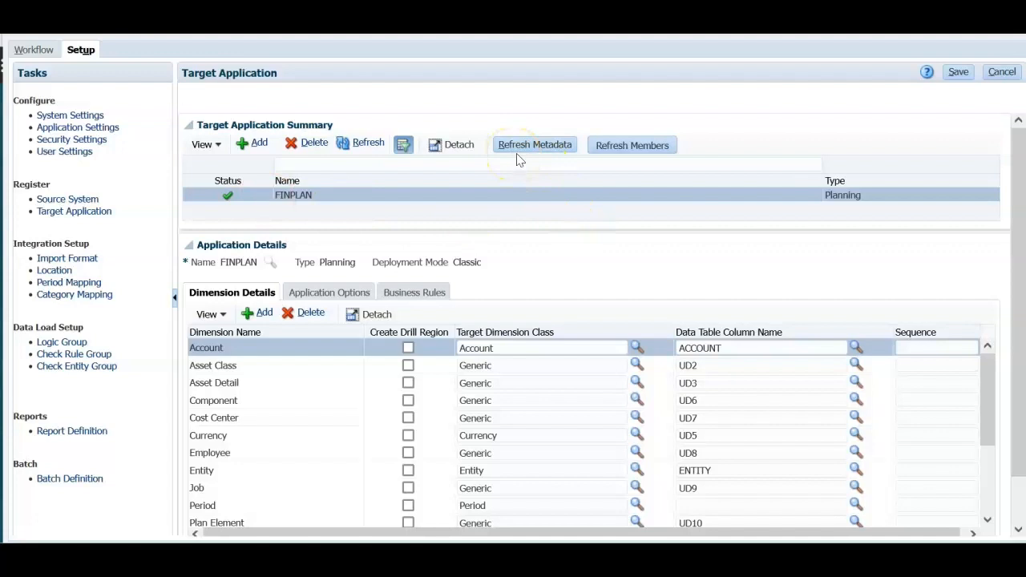
Step: Refresh FINPLAN's metadata and members, acknowledging the process launch message
left_click(535, 145)
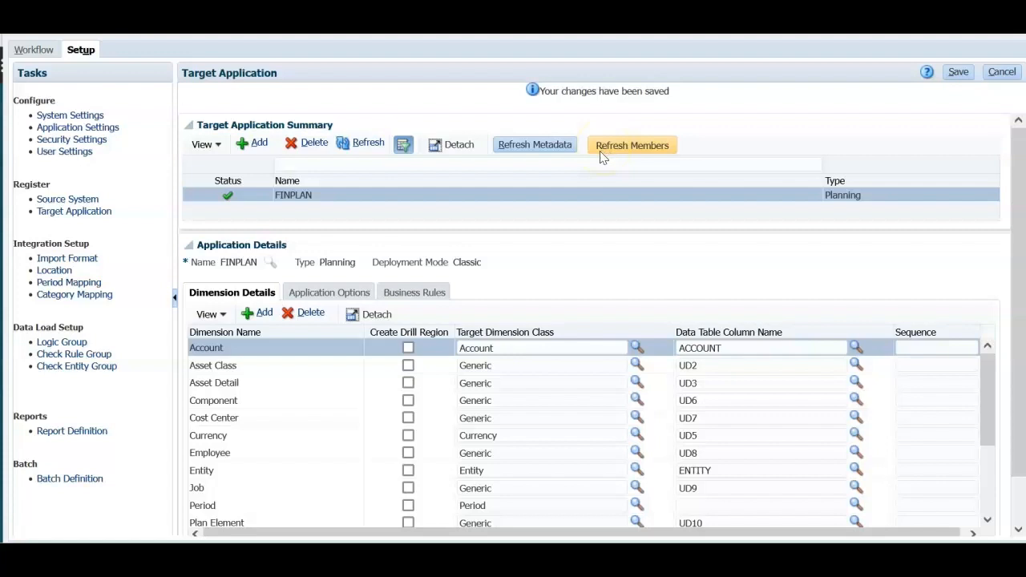
left_click(632, 145)
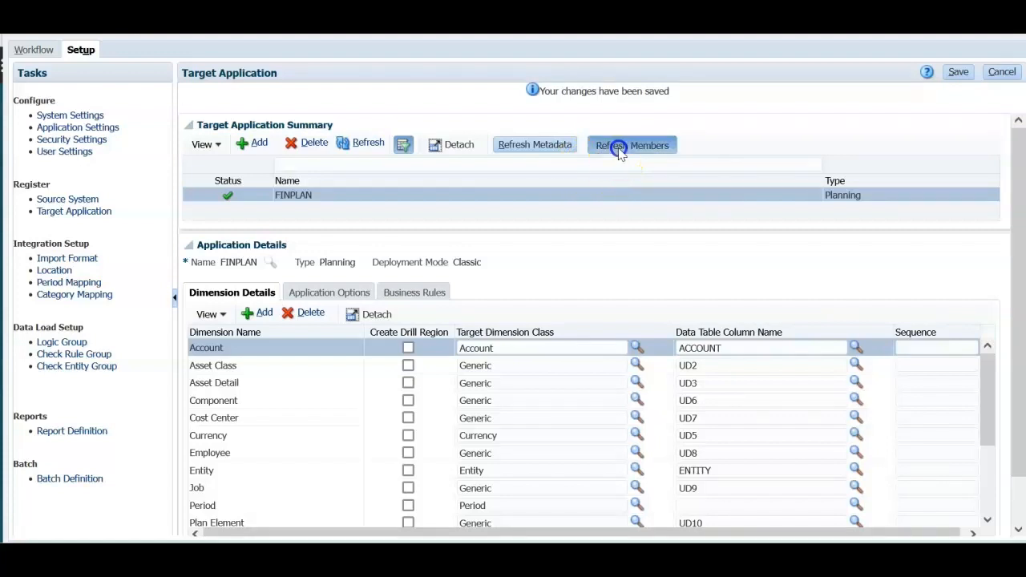
left_click(633, 145)
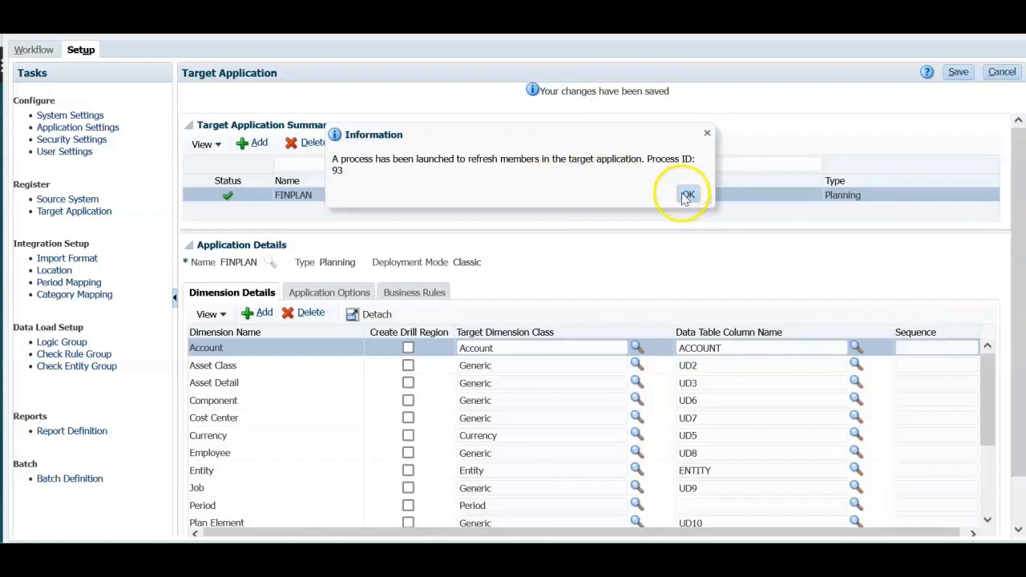
left_click(688, 195)
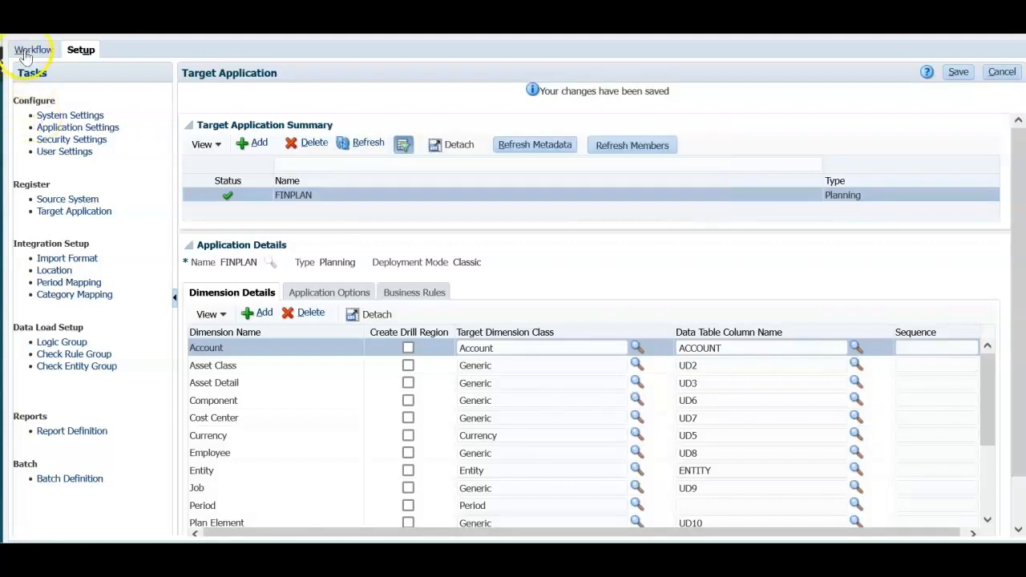
Step: Verify the latest member refresh succeeded in Process Details, then return to Setup
left_click(33, 49)
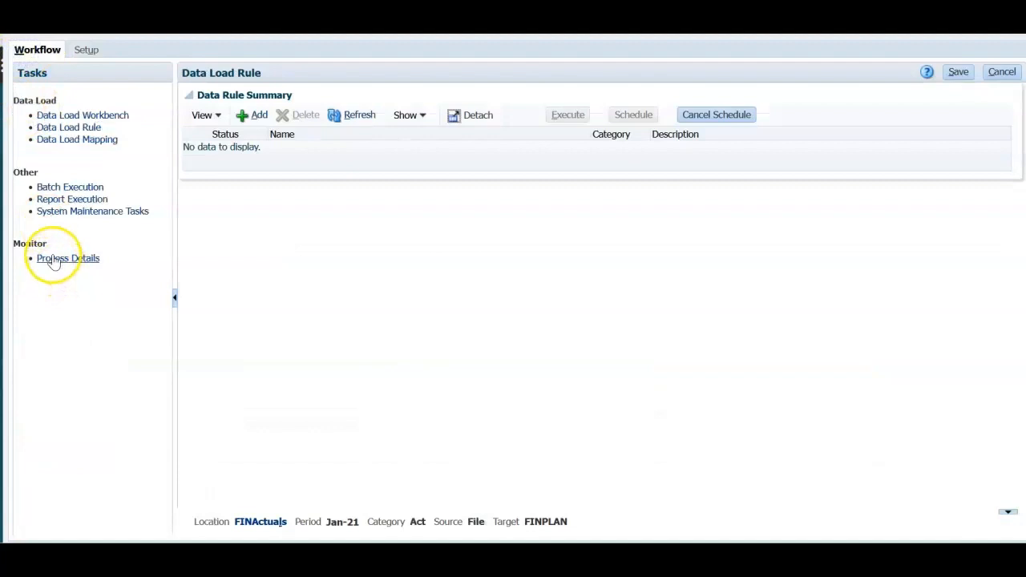
left_click(67, 258)
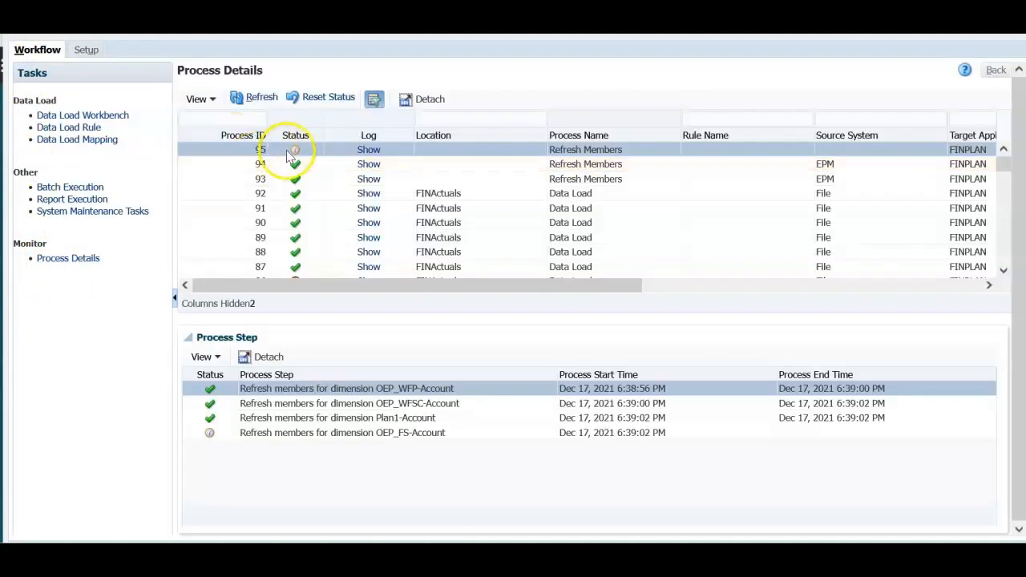
mouse_move(367, 150)
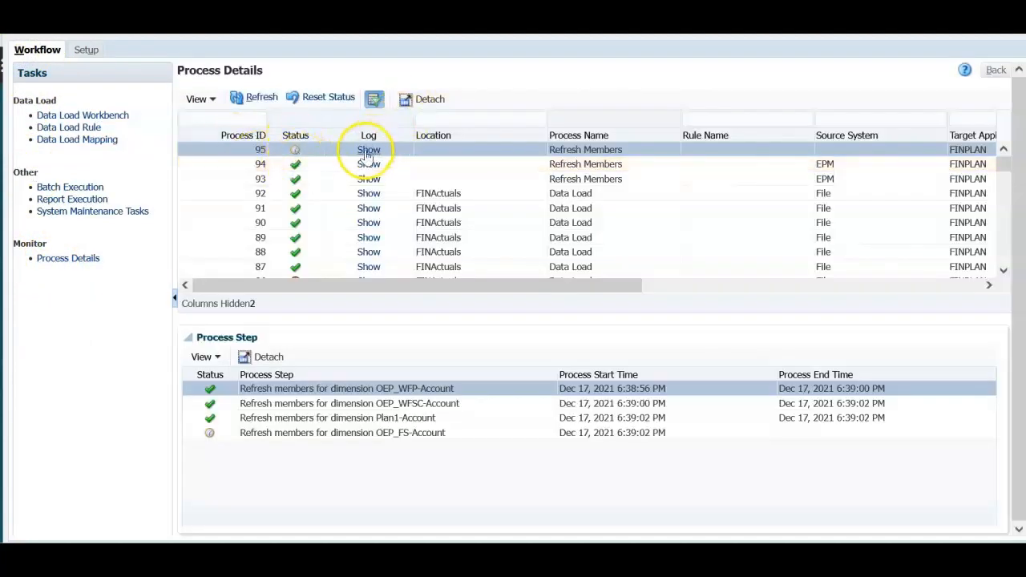
mouse_move(368, 163)
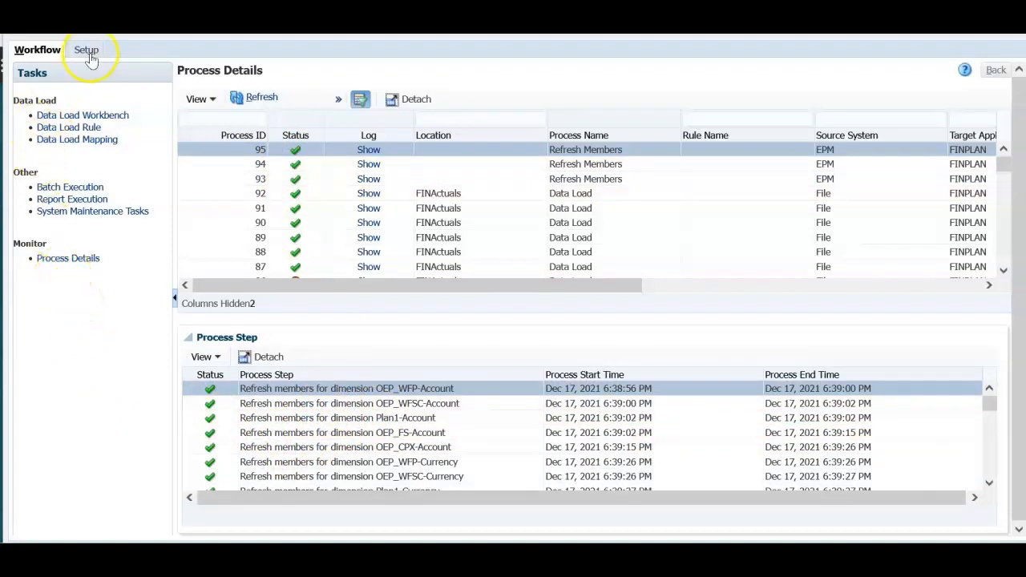
left_click(86, 48)
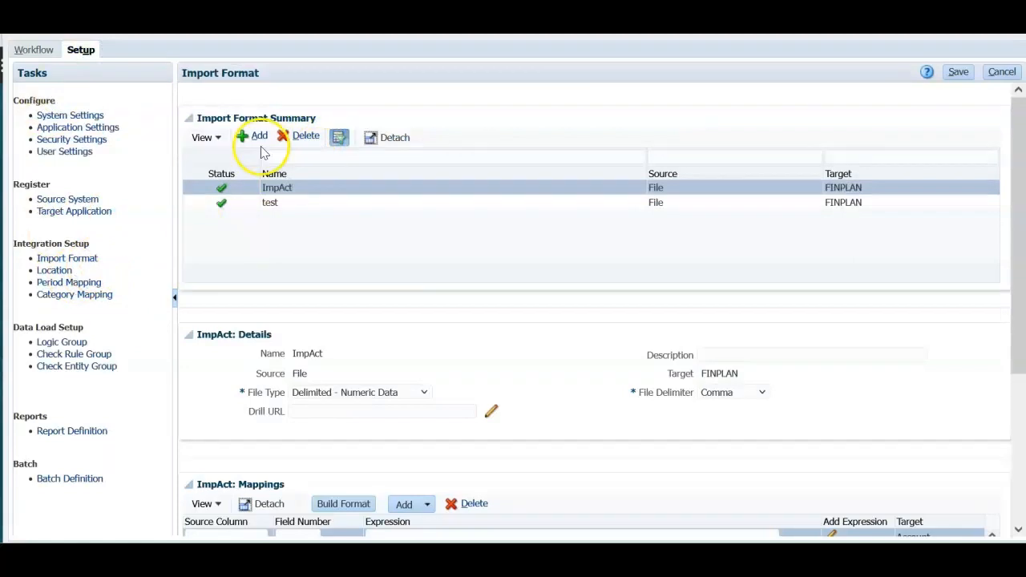
Step: Add import format FinActuals with Delimited - Numeric Data type and comma delimiter
left_click(253, 134)
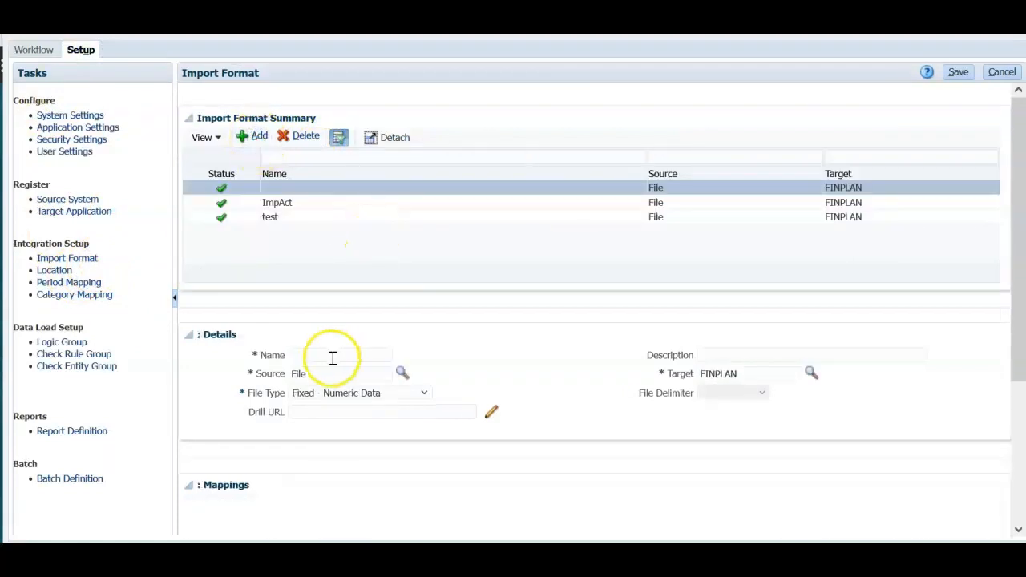
left_click(340, 355)
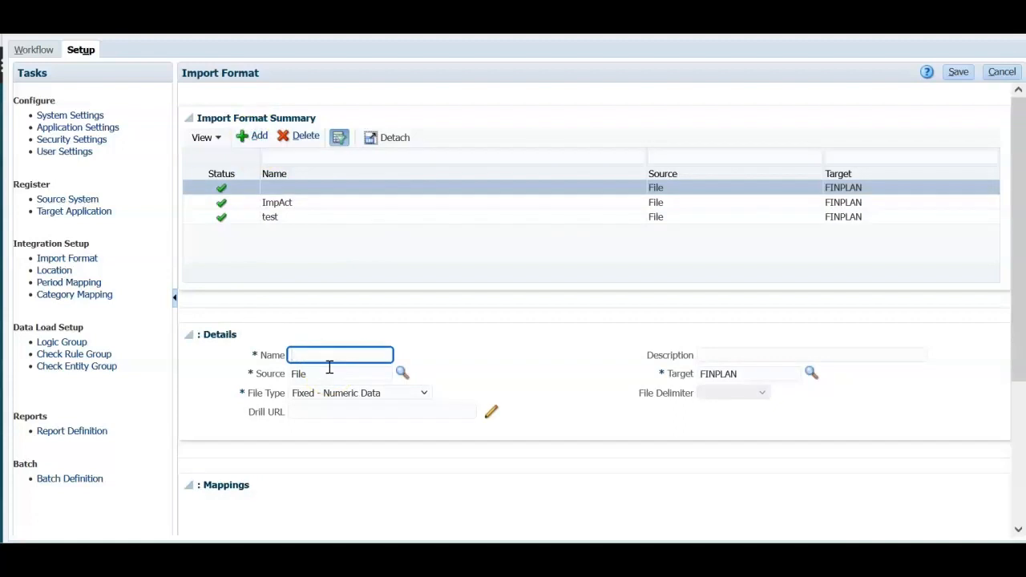
type("FinActuals")
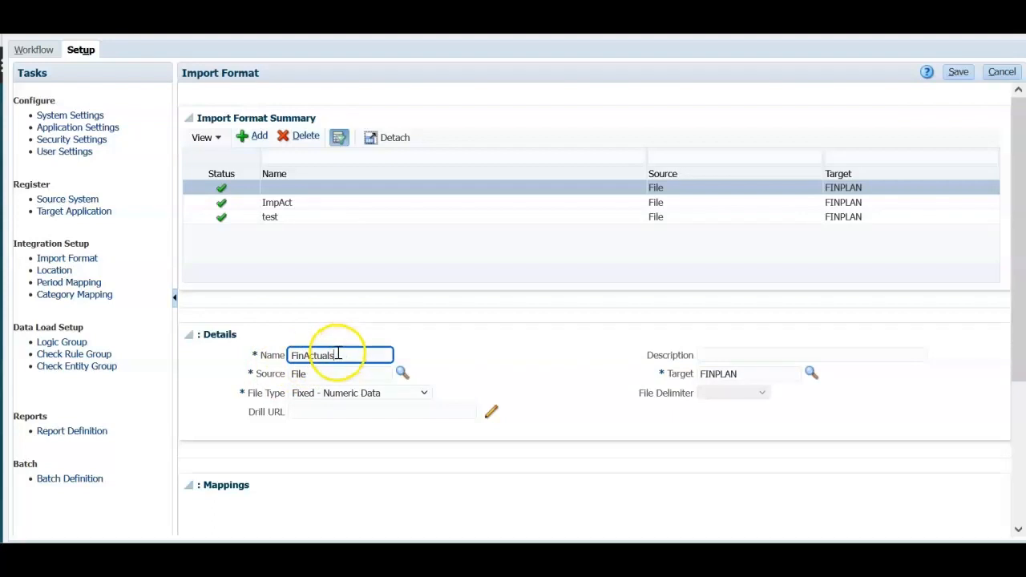
mouse_move(298, 373)
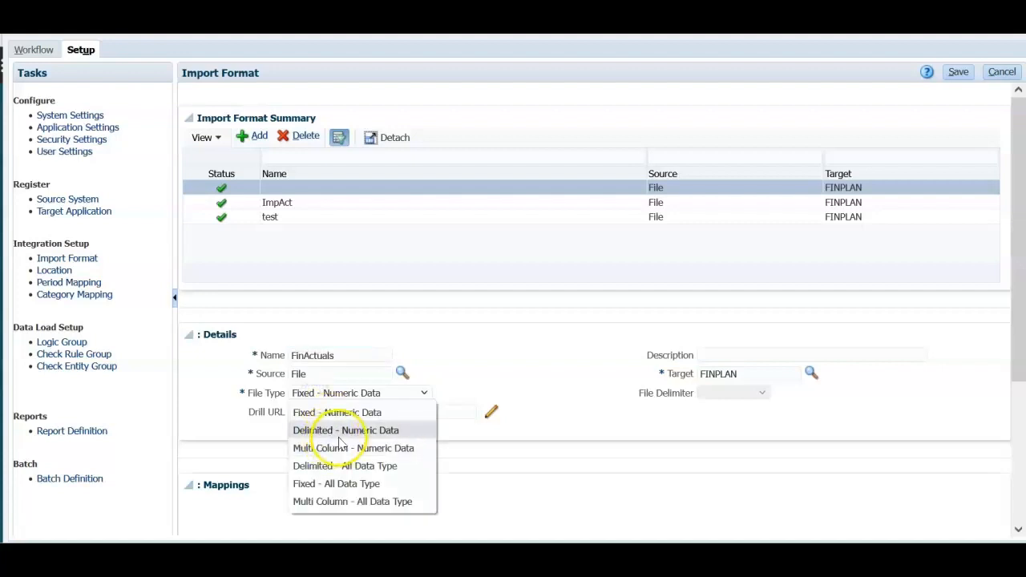
mouse_move(345, 430)
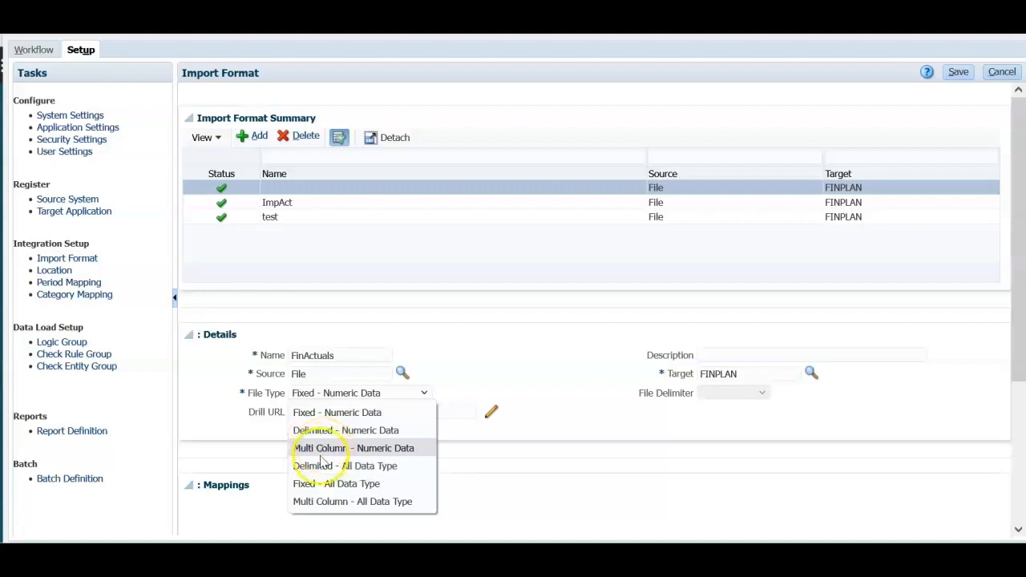
left_click(345, 430)
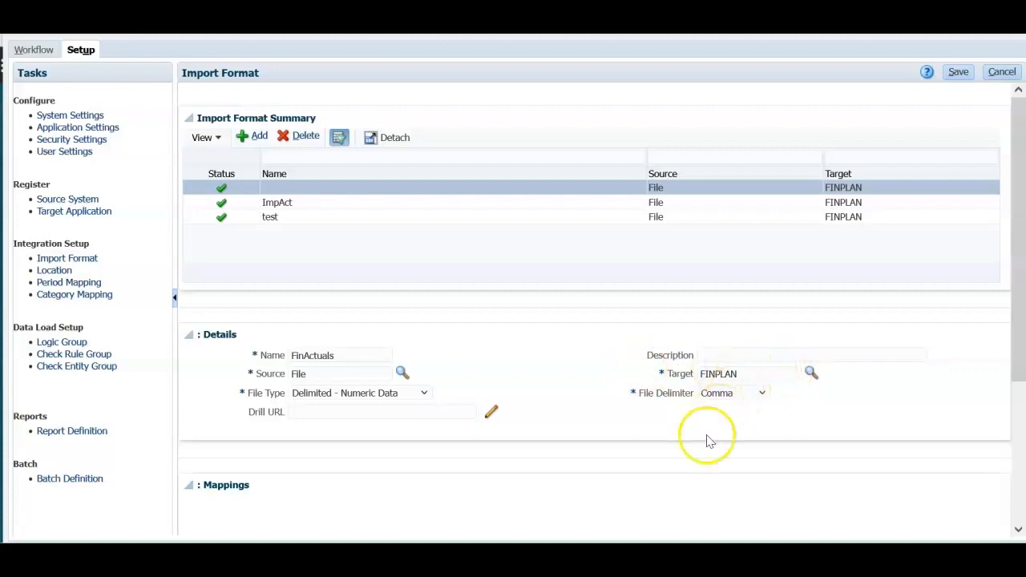
mouse_move(760, 398)
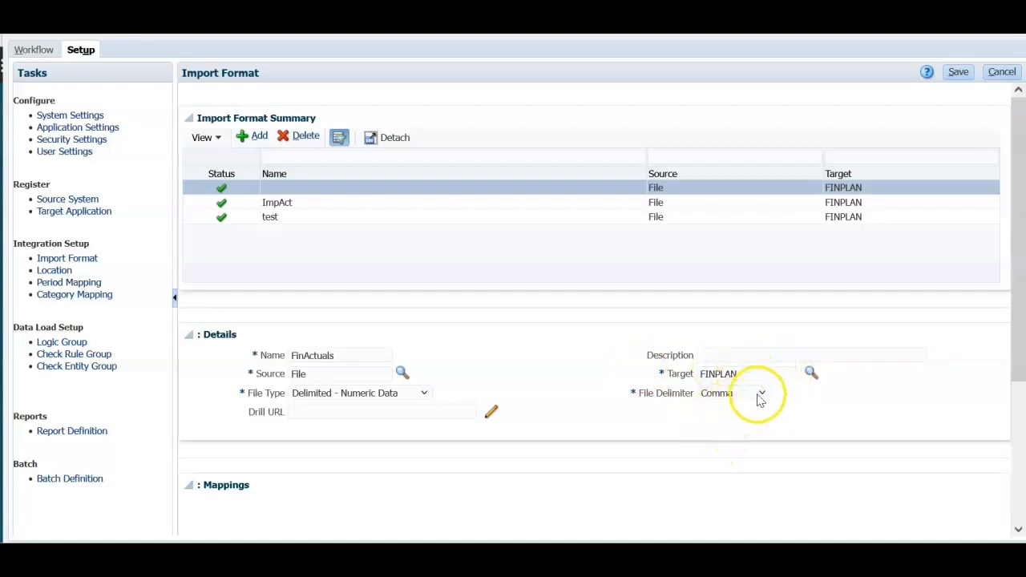
left_click(760, 393)
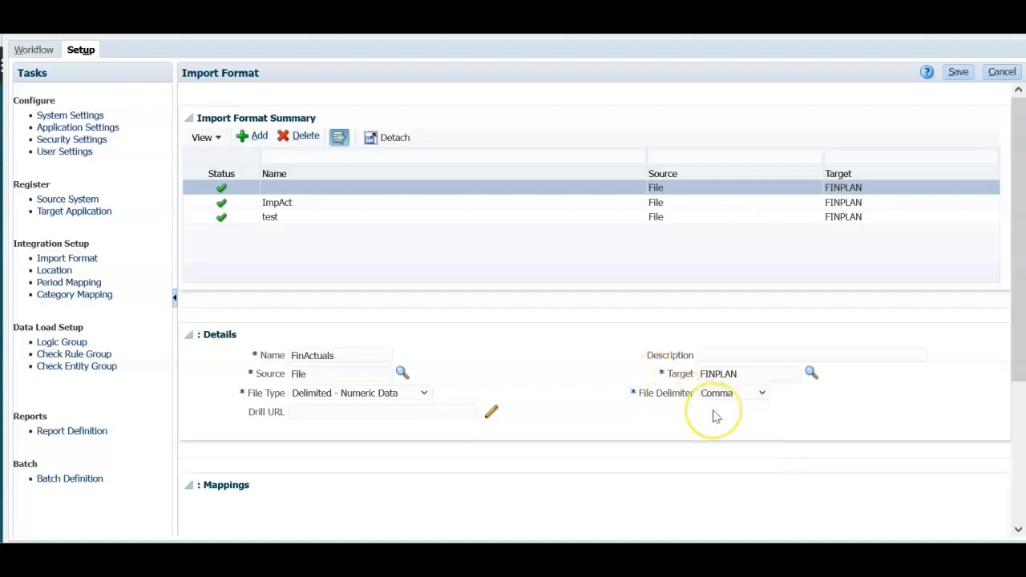
mouse_move(716, 410)
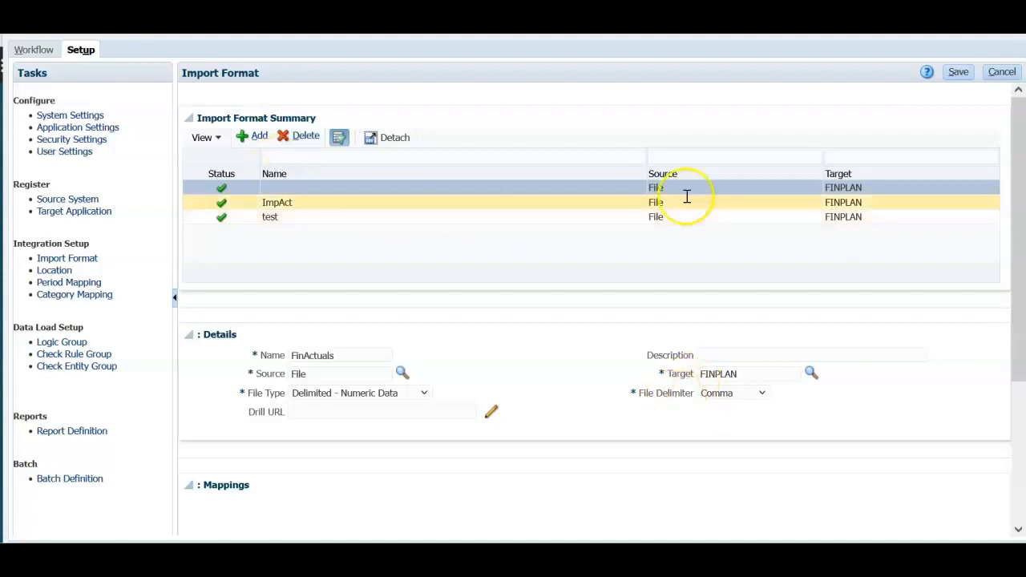
Step: Scroll to the FinActuals mappings grid and select Account's field number box
scroll("down", 3)
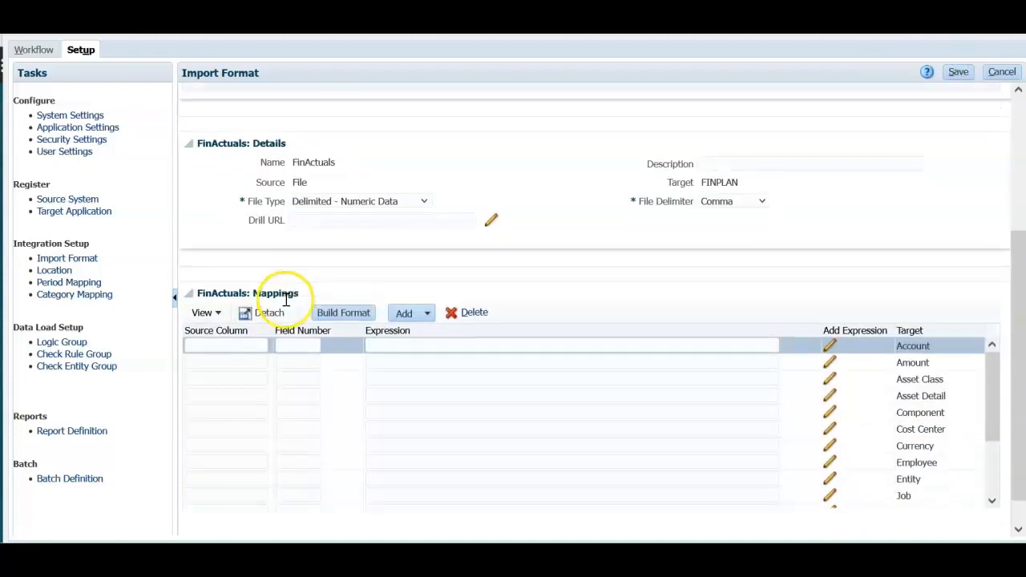
mouse_move(288, 288)
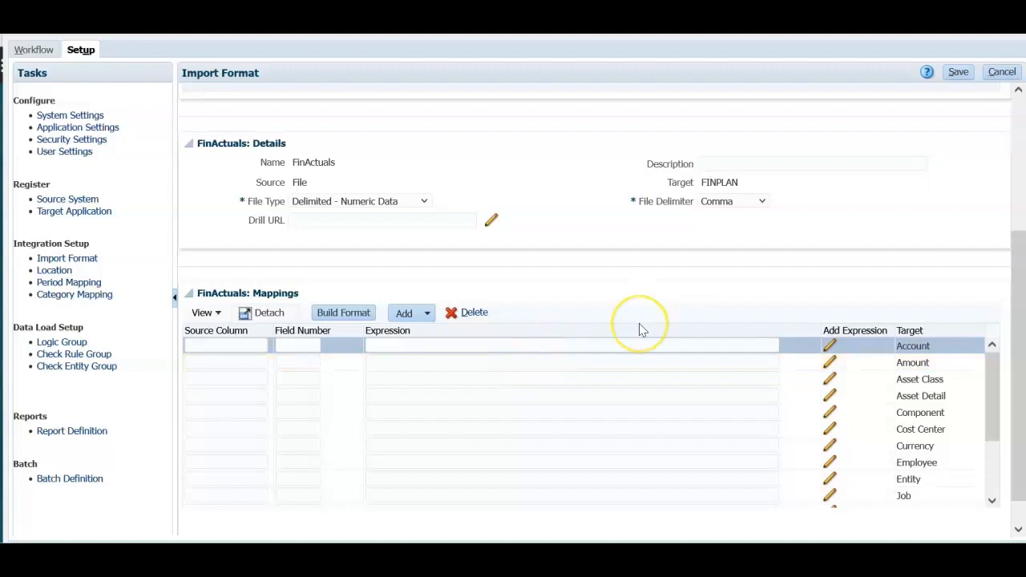
mouse_move(639, 328)
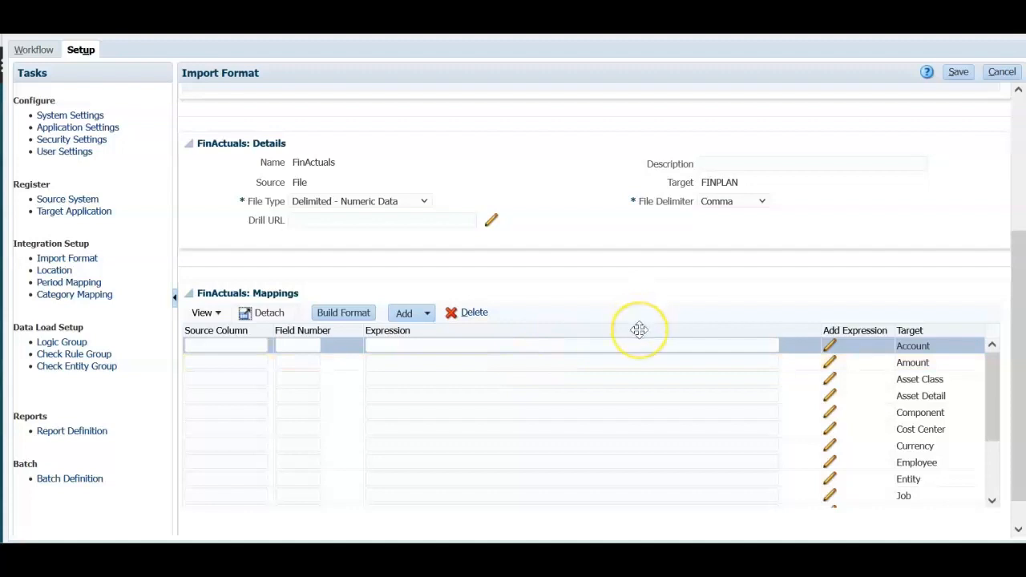
mouse_move(802, 272)
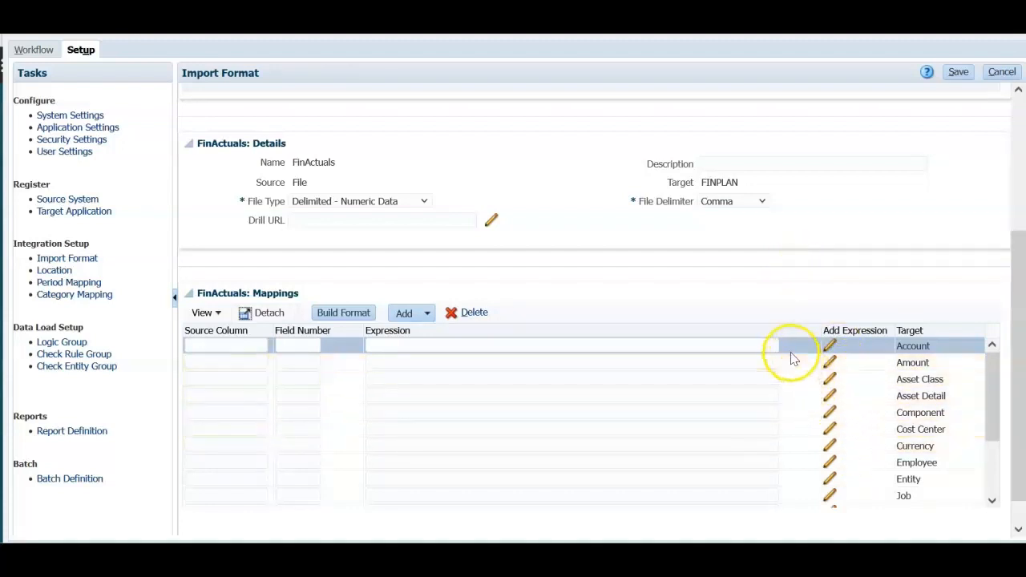
mouse_move(788, 278)
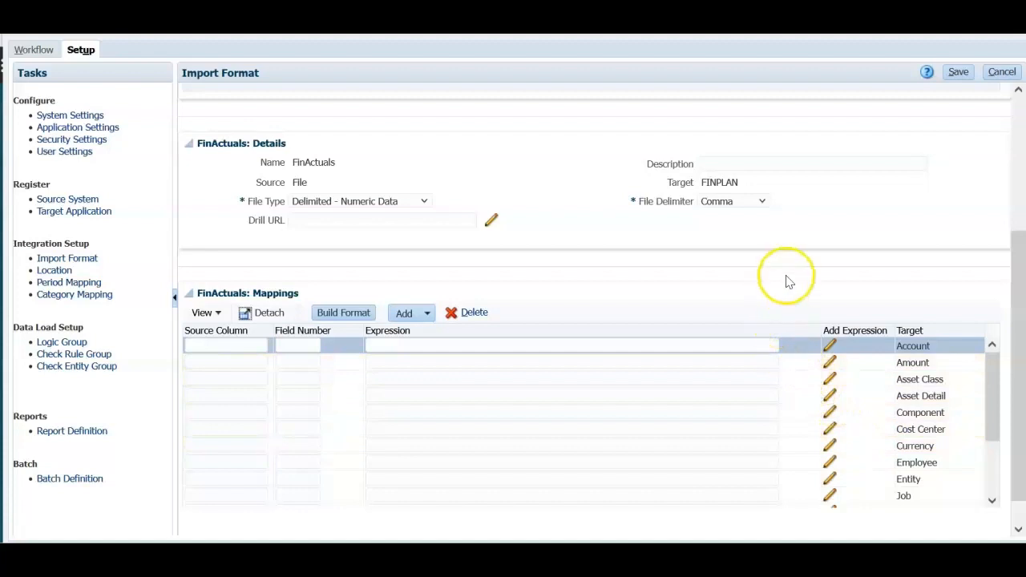
mouse_move(784, 288)
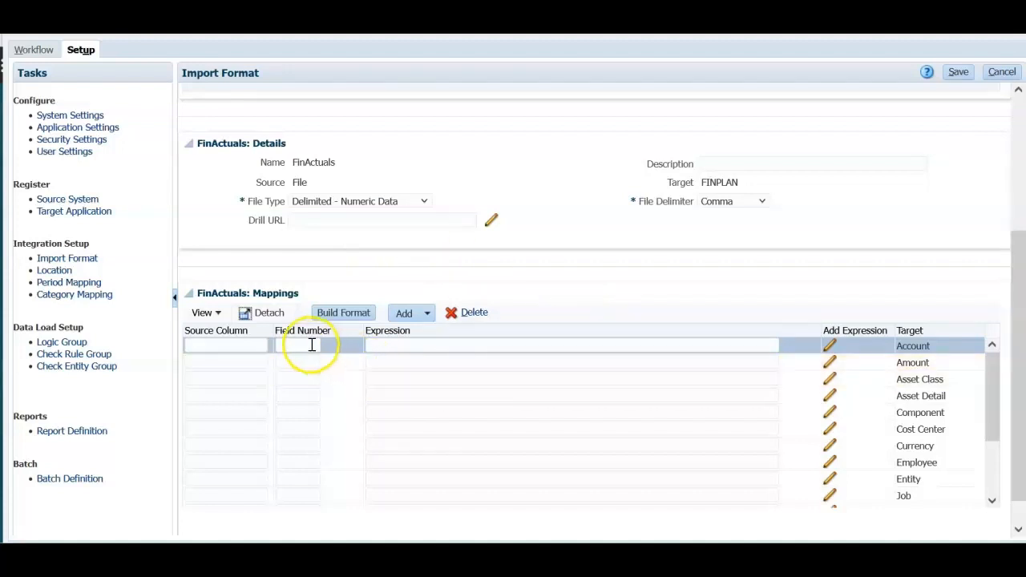
left_click(655, 395)
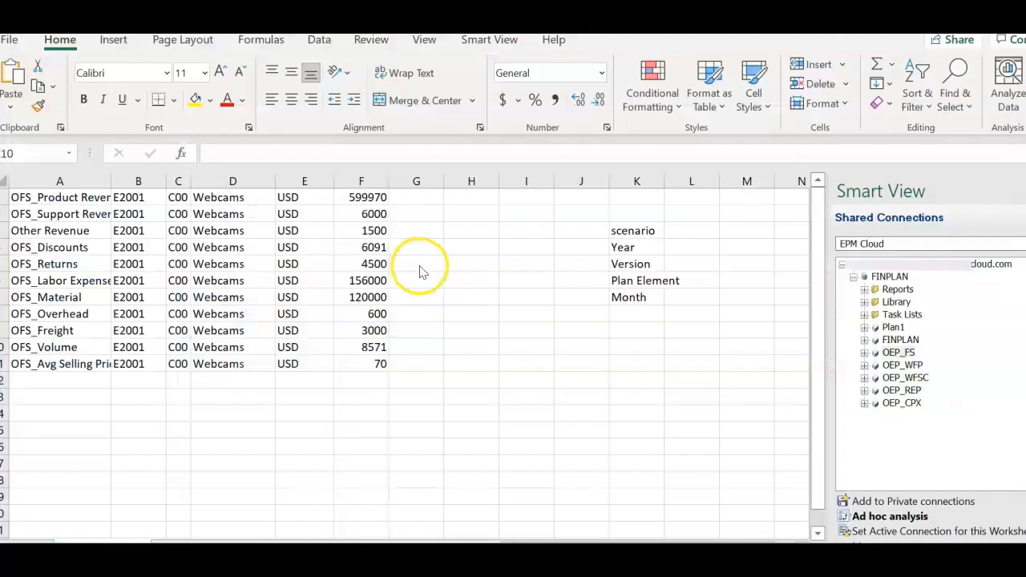
mouse_move(597, 324)
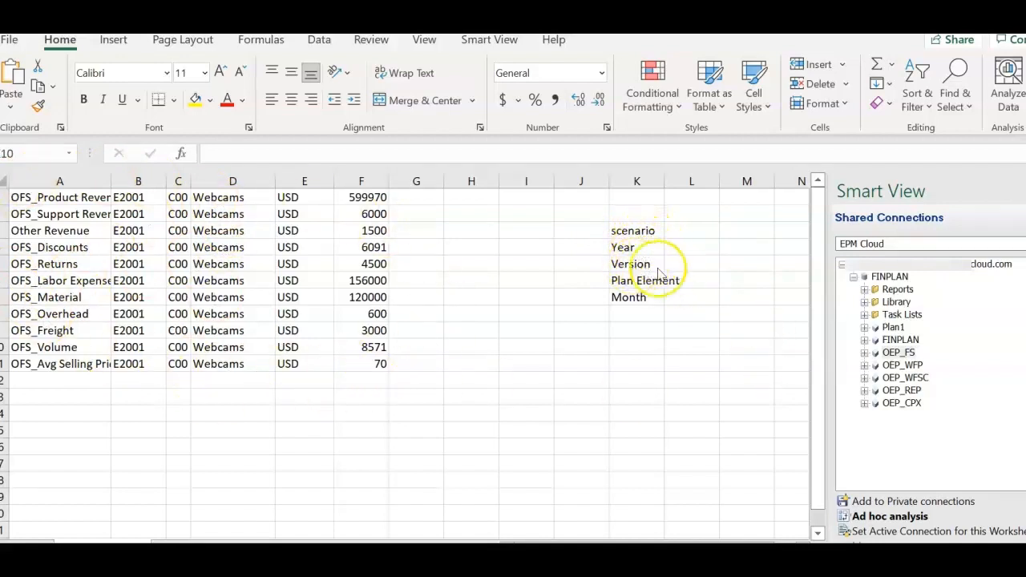
mouse_move(645, 300)
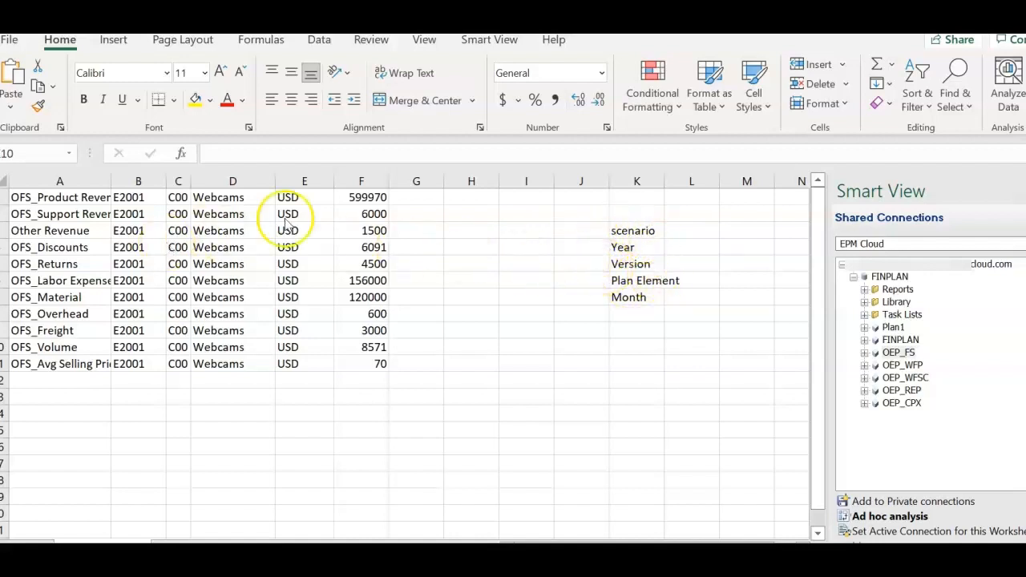
left_click(636, 180)
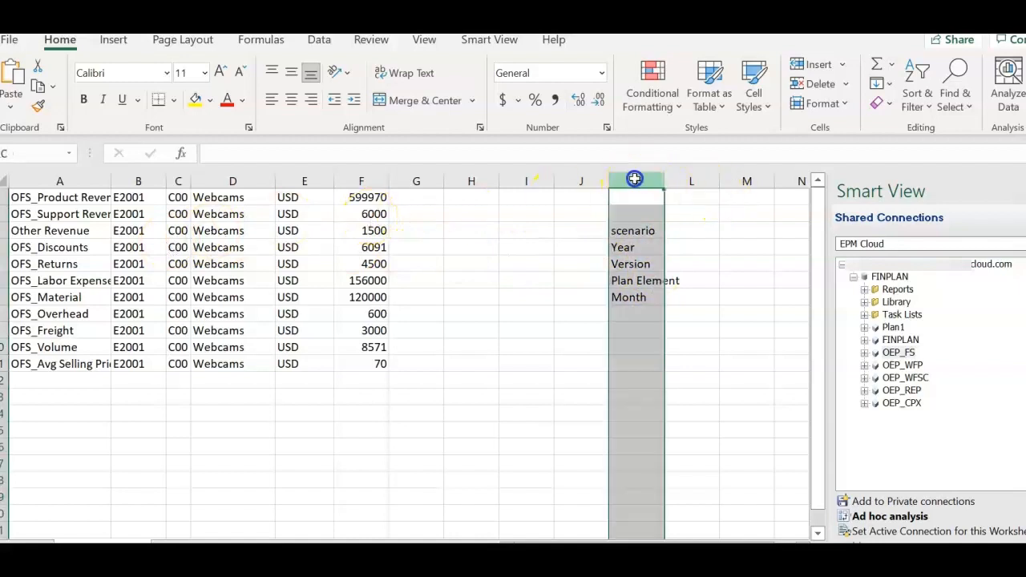
right_click(635, 181)
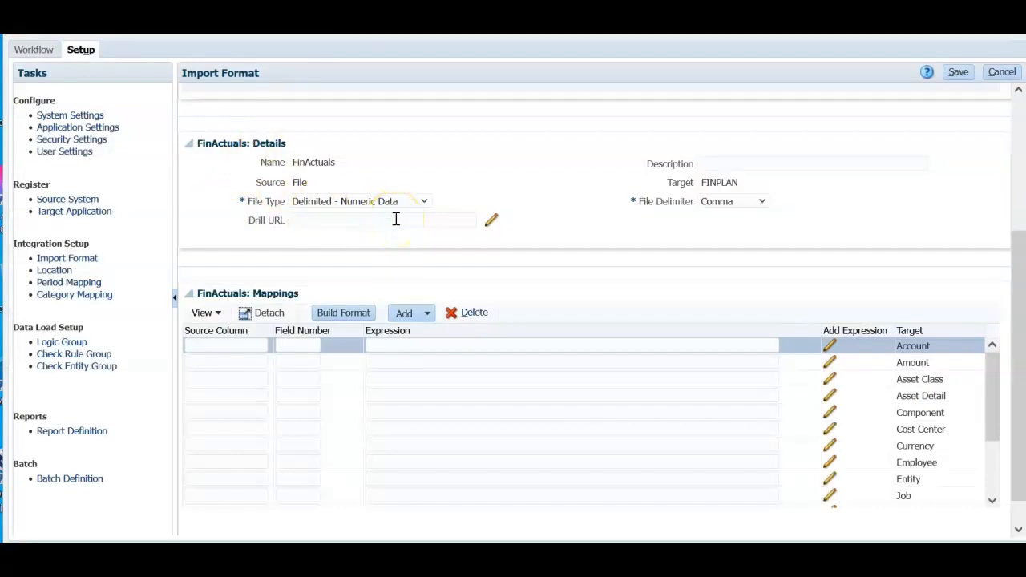
mouse_move(373, 201)
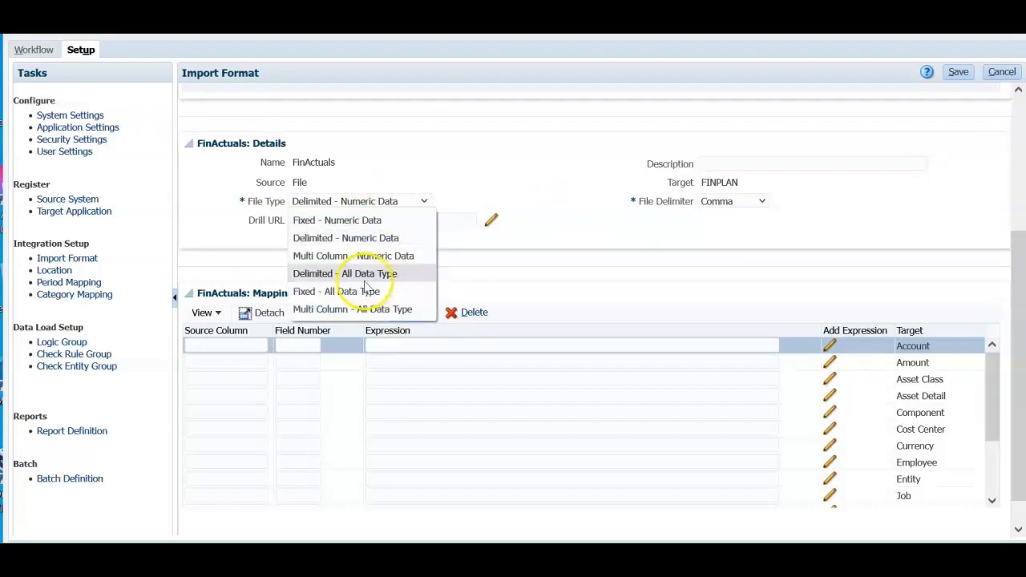
mouse_move(344, 273)
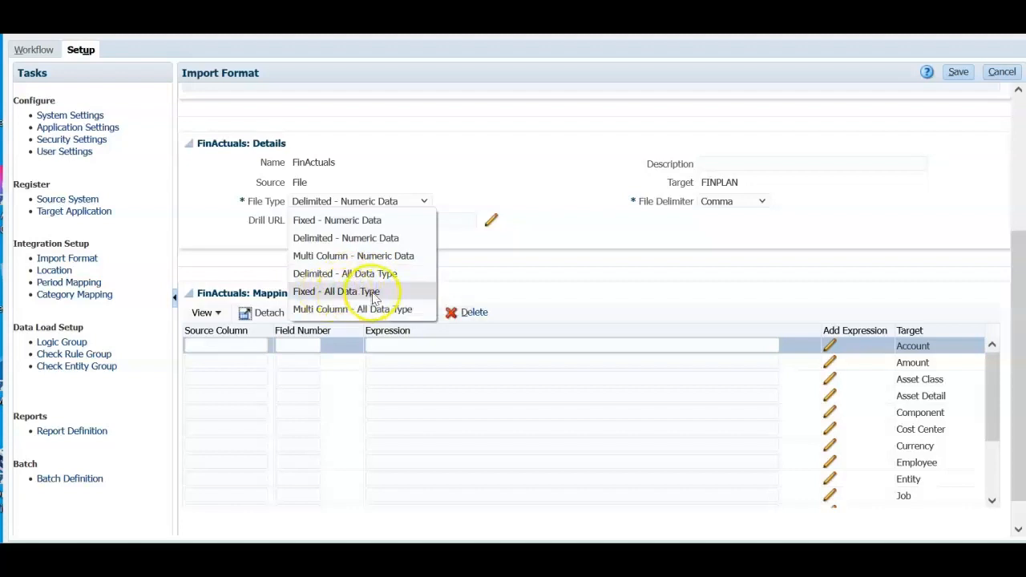
mouse_move(353, 308)
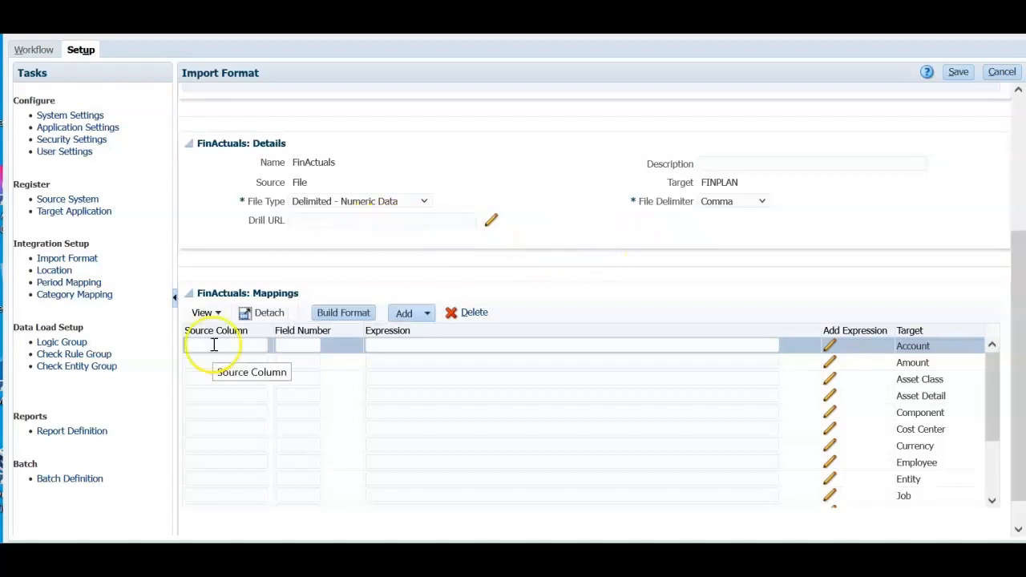
Step: Enter field numbers Account 1, Amount 6, Currency 5, and begin Entity's source column
left_click(225, 346)
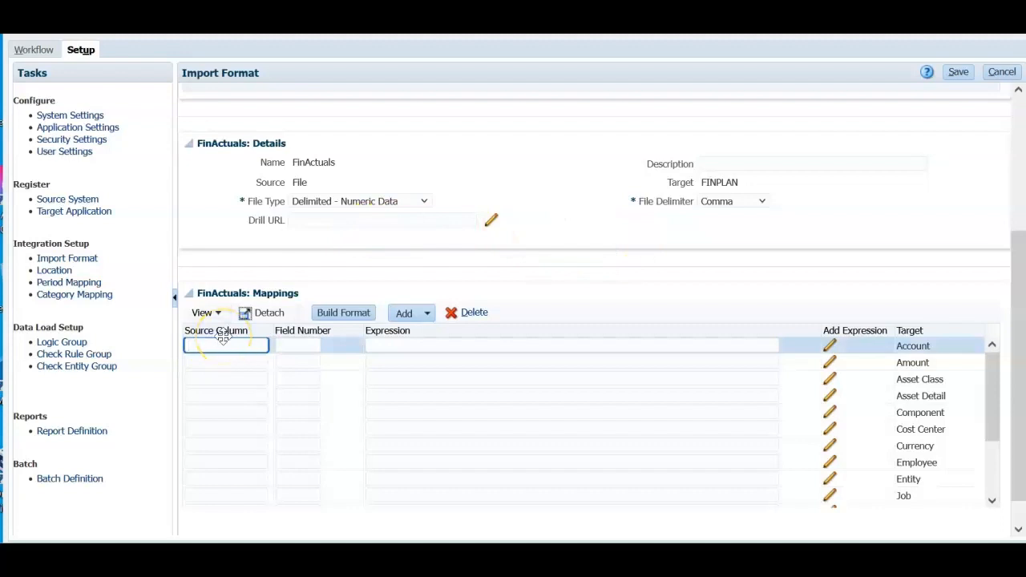
left_click(305, 345)
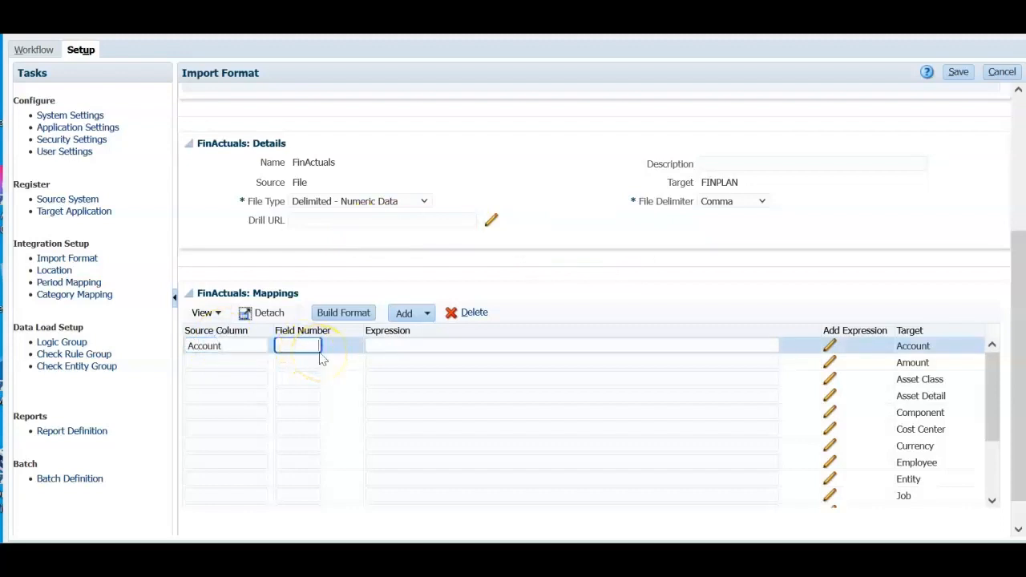
type("1")
left_click(226, 363)
type("Amount")
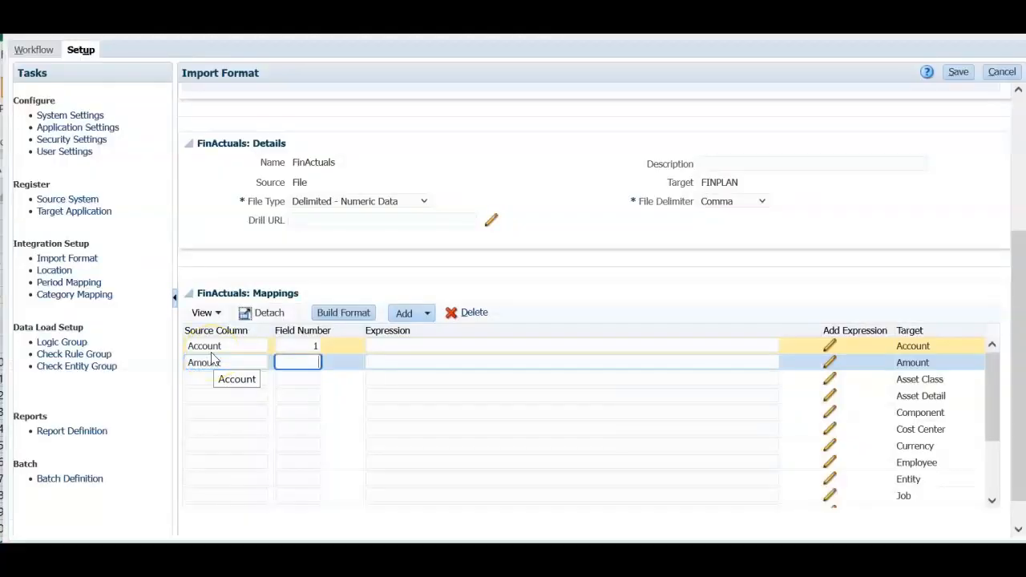
type("6")
left_click(226, 445)
type("Currency")
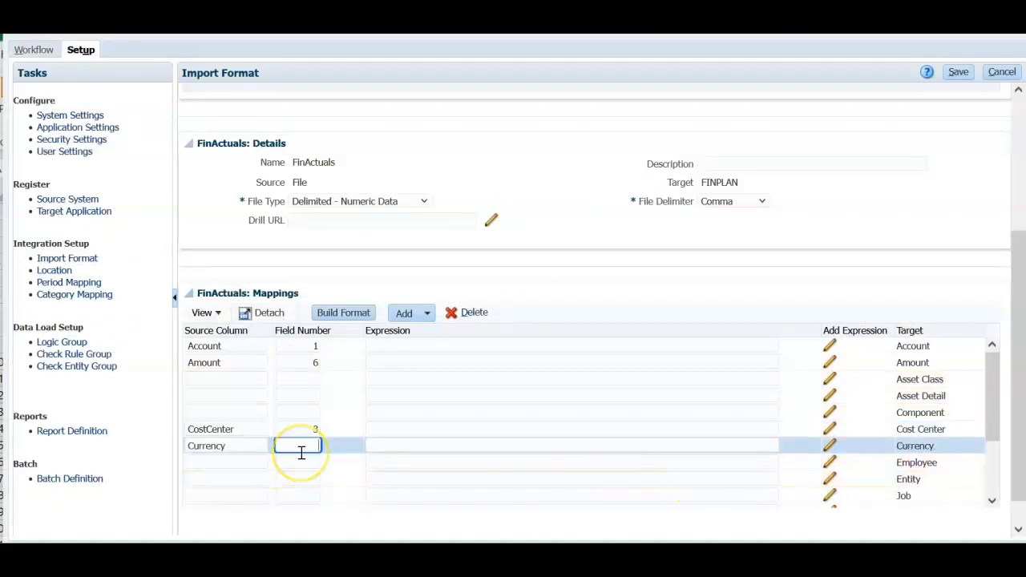
type("5")
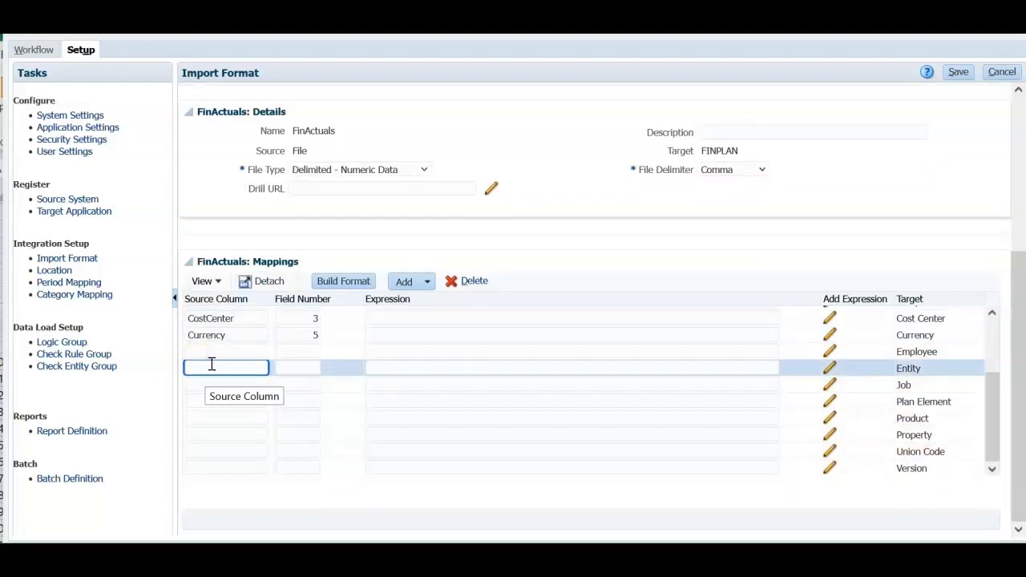
left_click(206, 335)
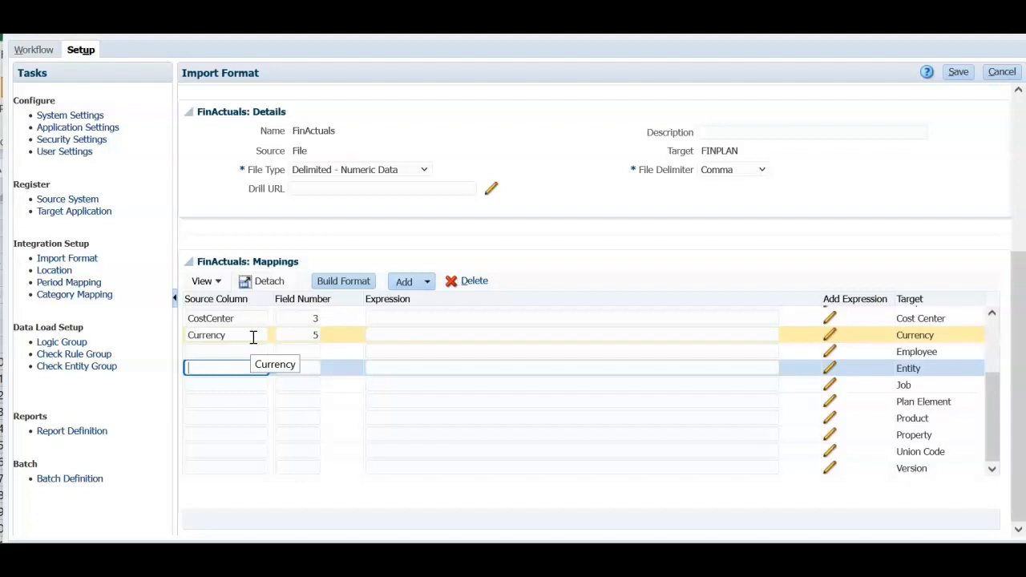
type("Entity")
left_click(297, 367)
type("2")
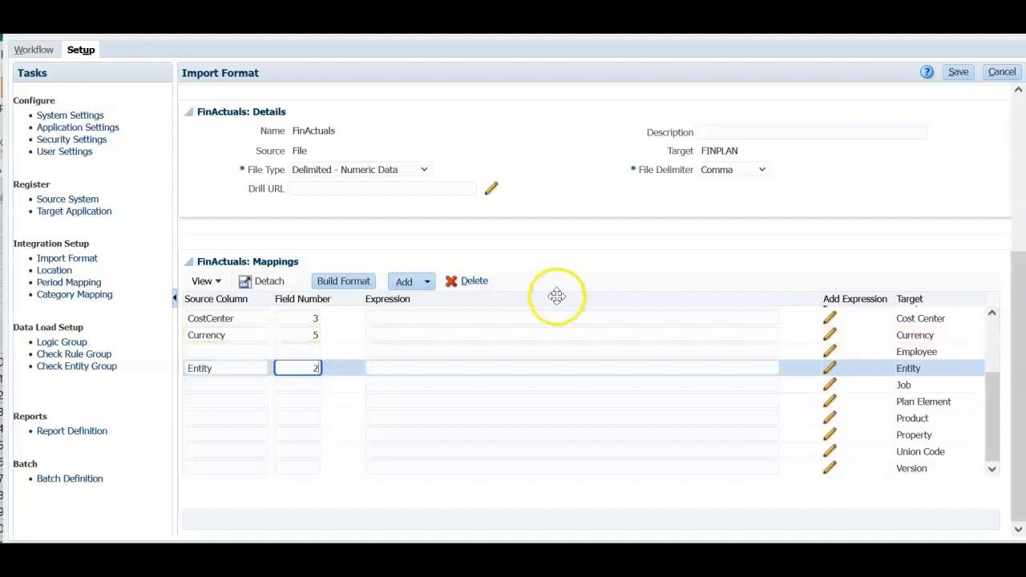
Step: Map PlanElement to field 1 with expression OFS_LOAD
left_click(226, 401)
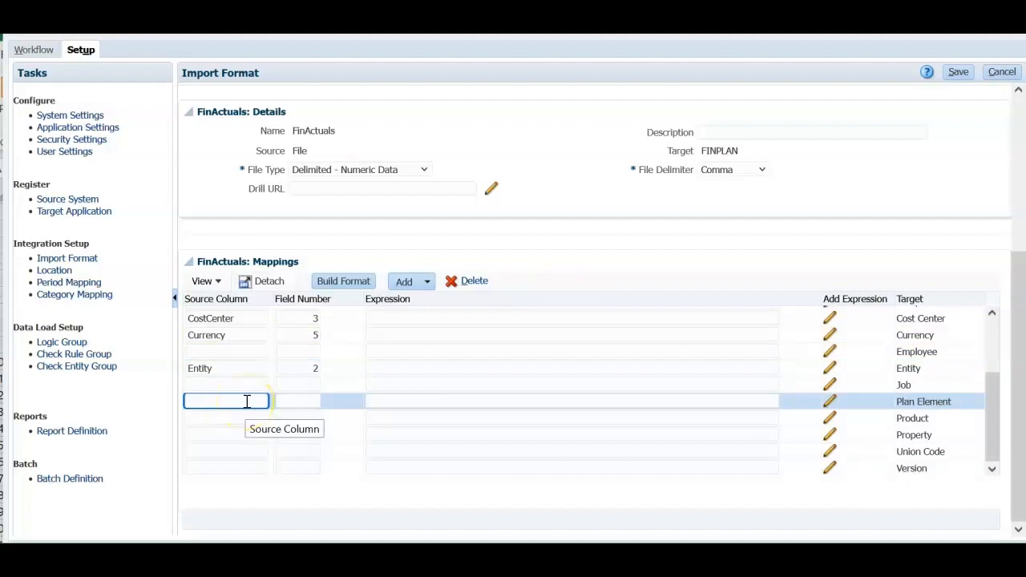
type("PlanElement")
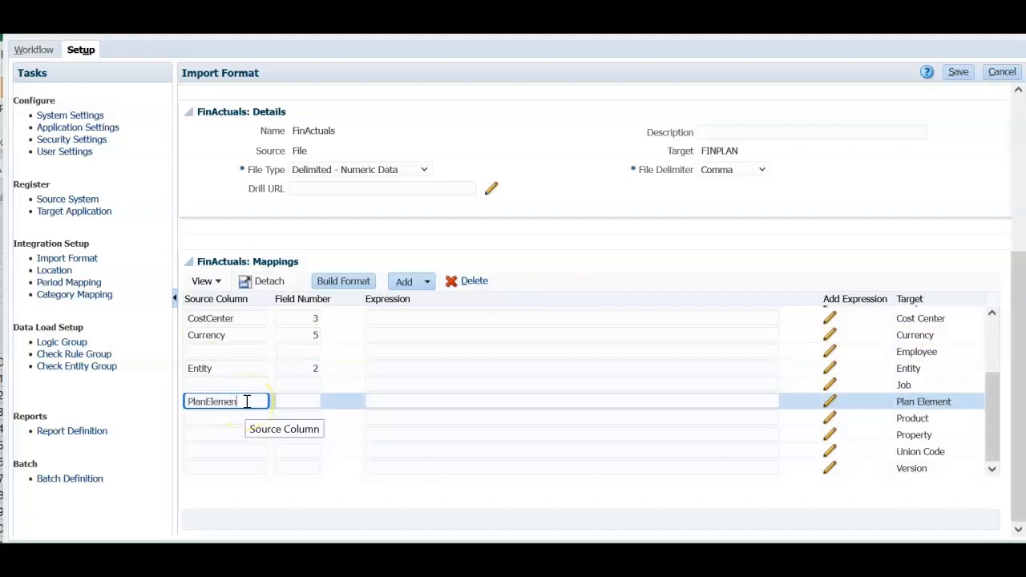
left_click(297, 401)
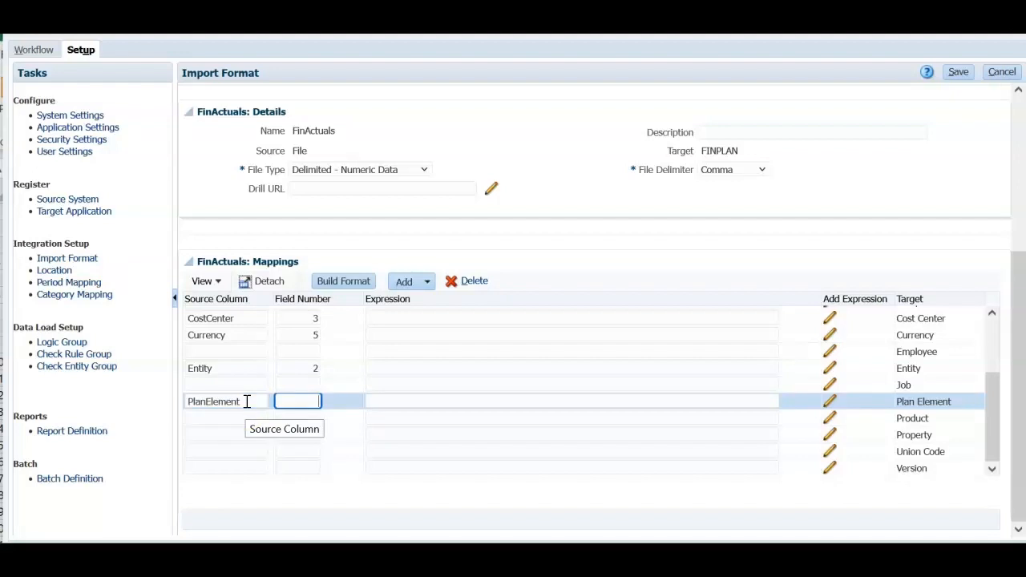
type("OFS_LOAD")
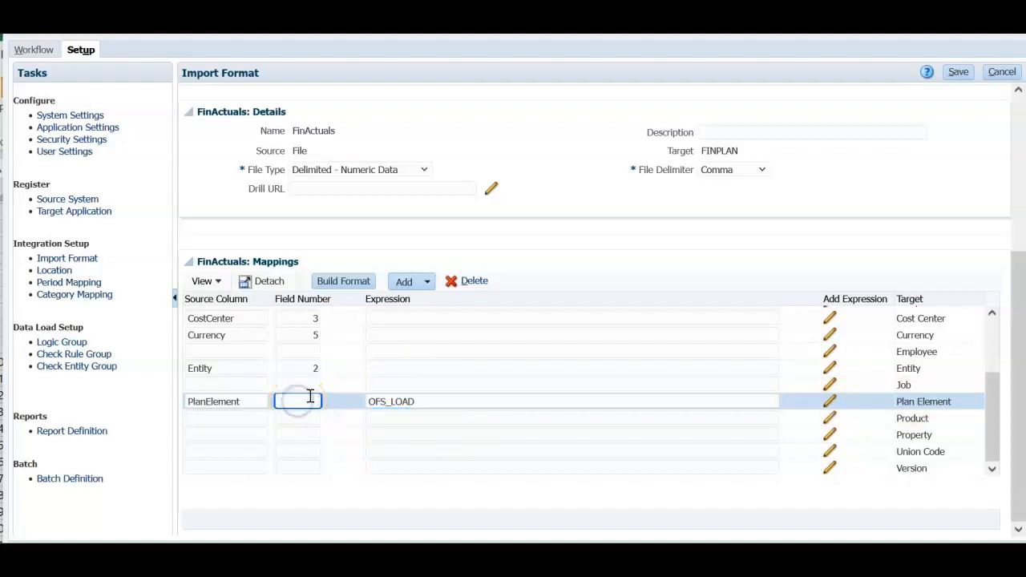
type("1")
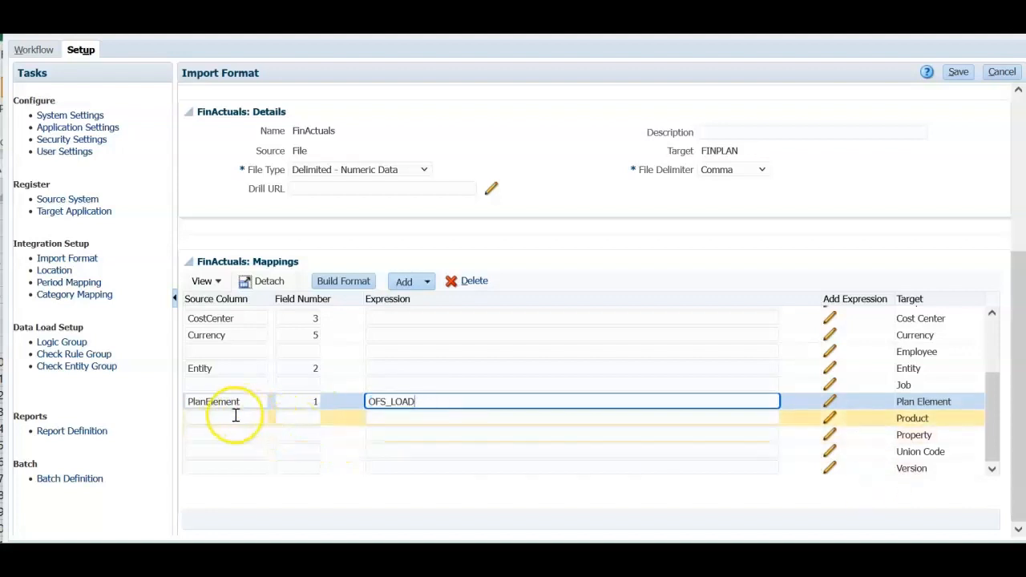
Step: Map Product and Version (Working), then save the FinActuals import format
left_click(226, 417)
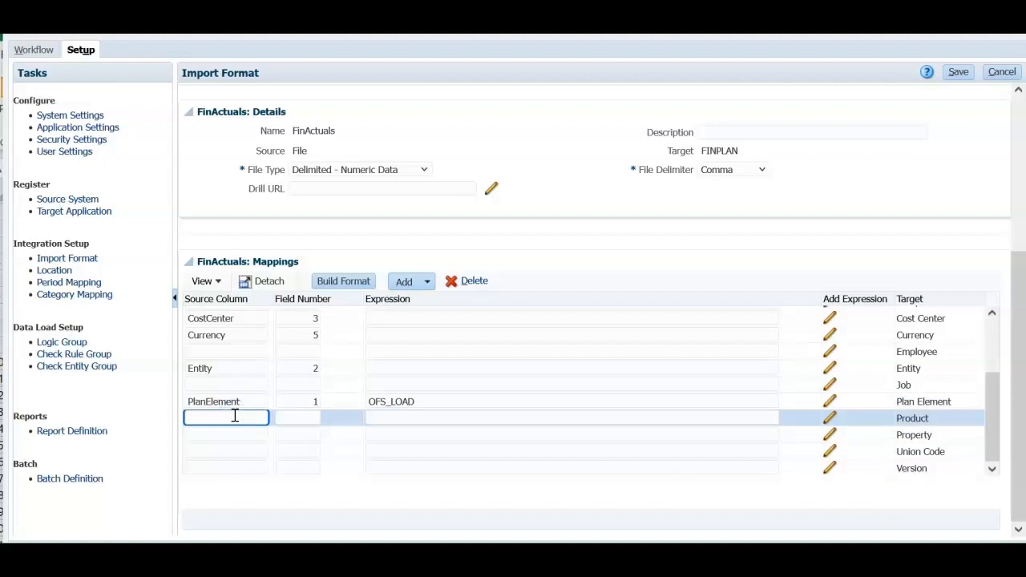
type("Product")
left_click(297, 418)
type("4")
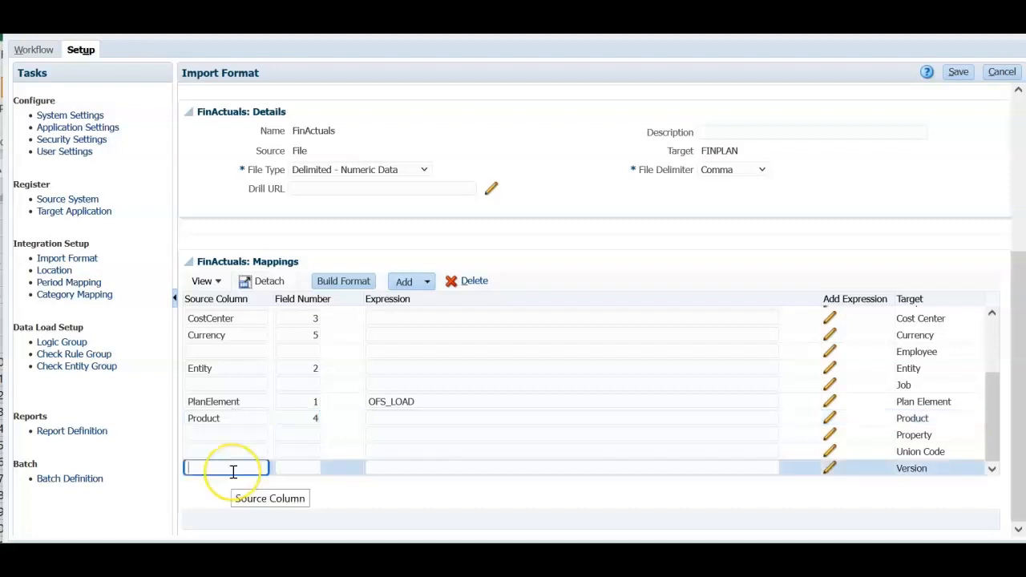
type("Version")
left_click(573, 468)
type("Working")
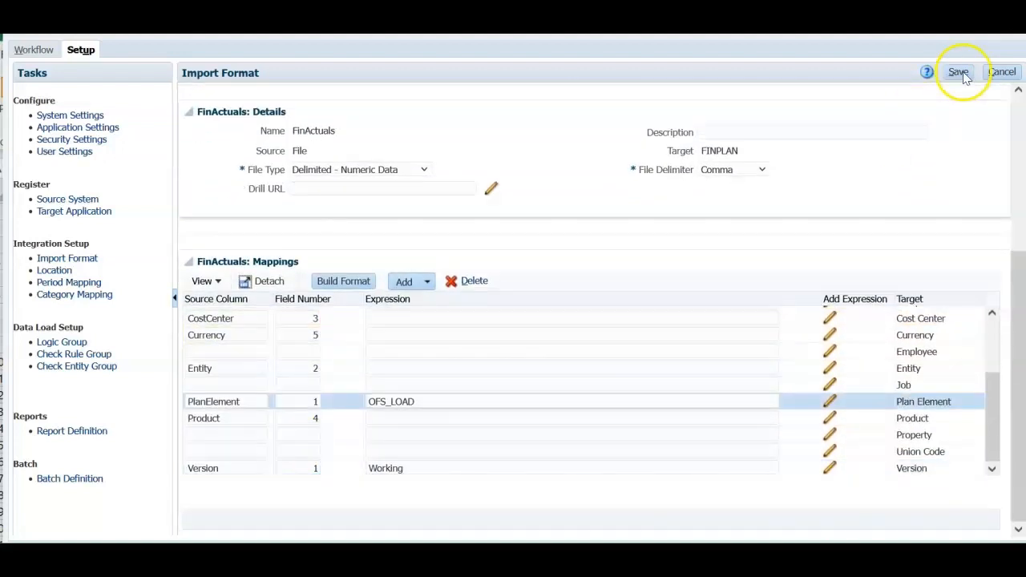
left_click(958, 72)
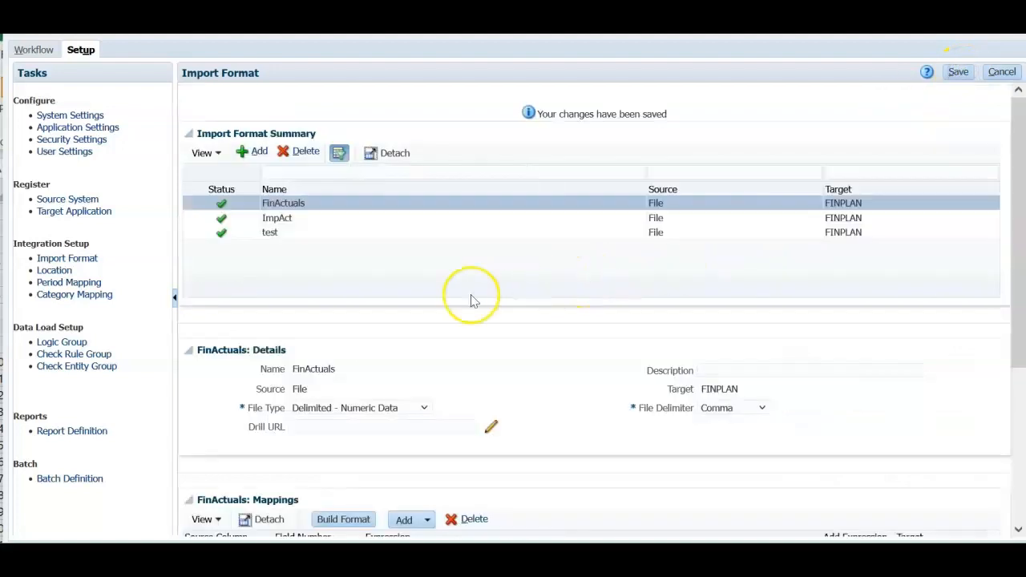
mouse_move(50, 258)
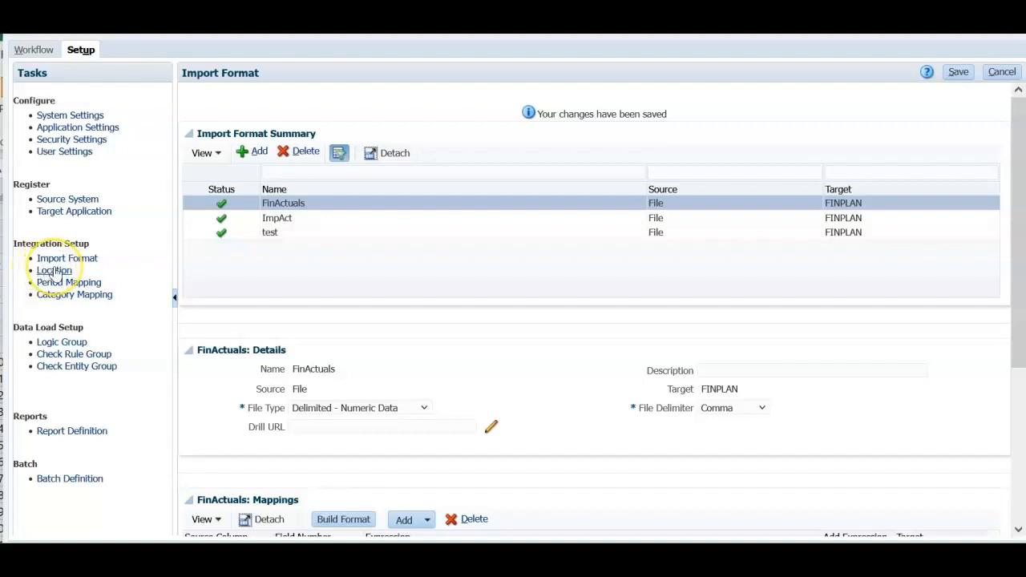
Step: Set the FINActuals location's import format to FinActuals
left_click(54, 270)
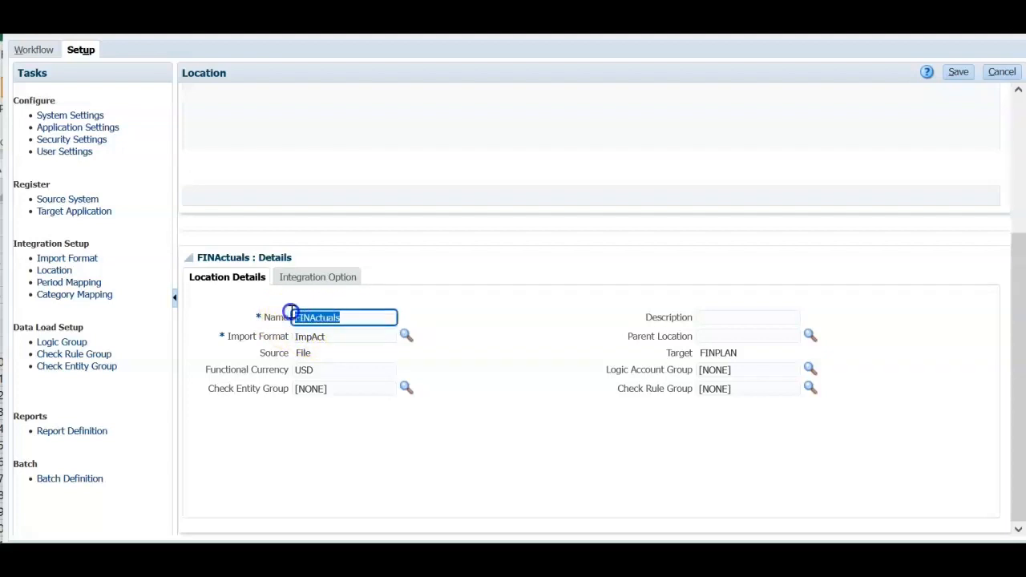
left_click(406, 335)
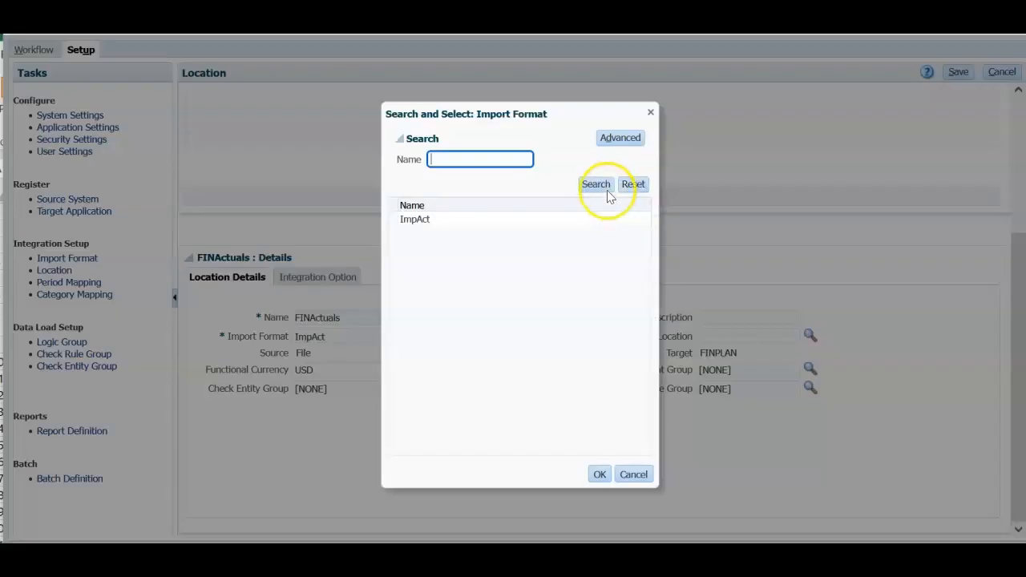
left_click(595, 185)
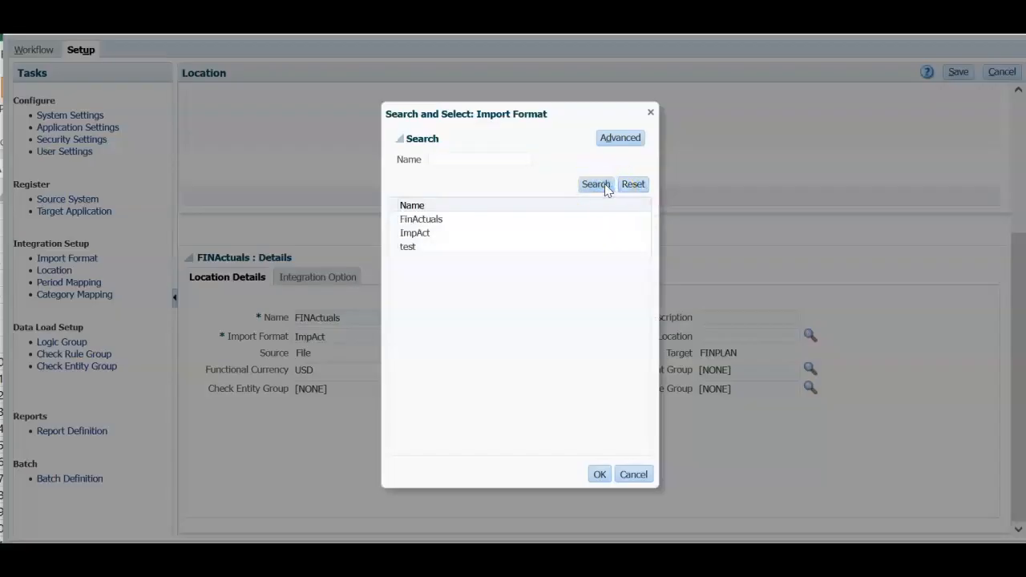
left_click(421, 219)
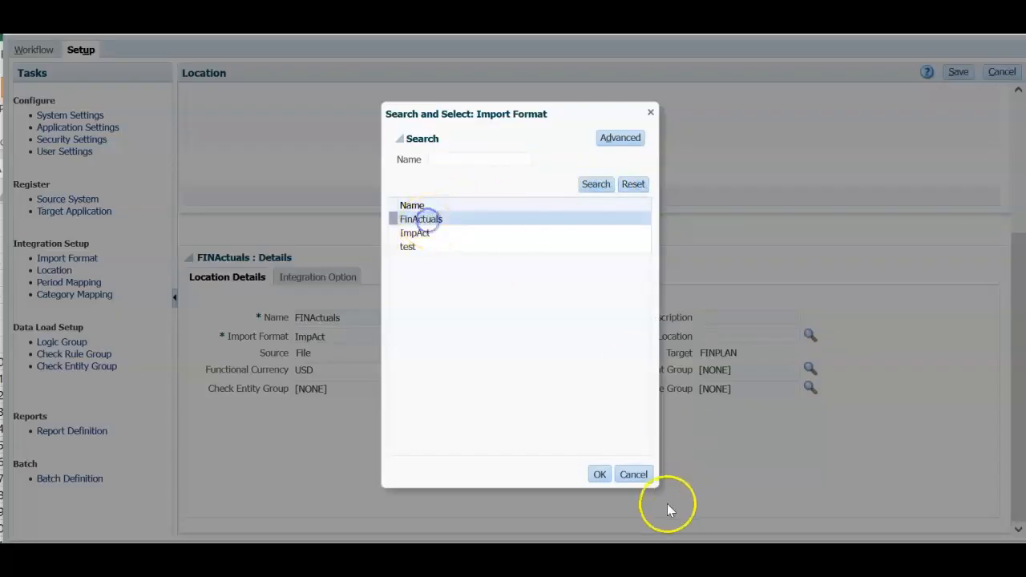
left_click(598, 473)
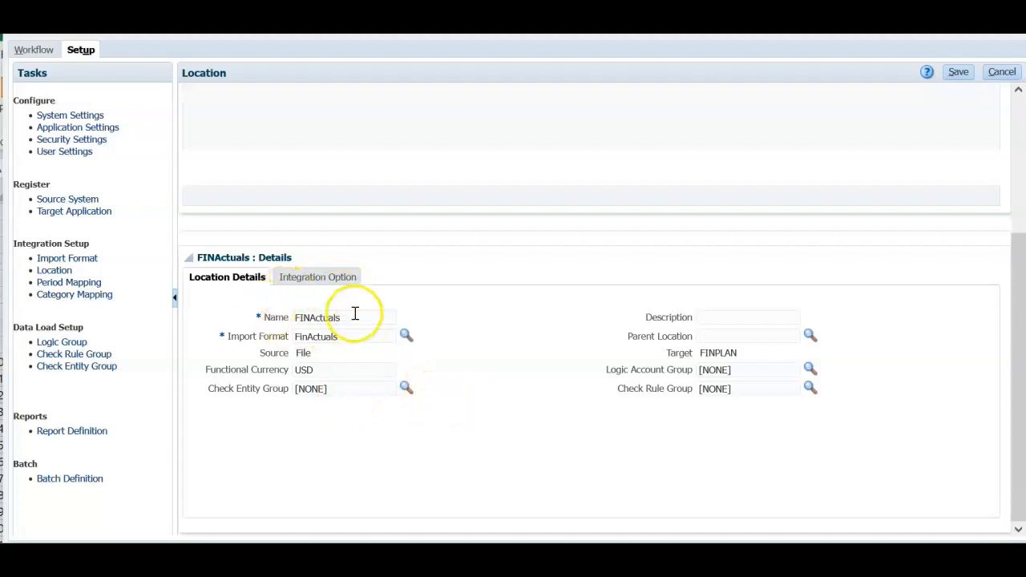
mouse_move(334, 387)
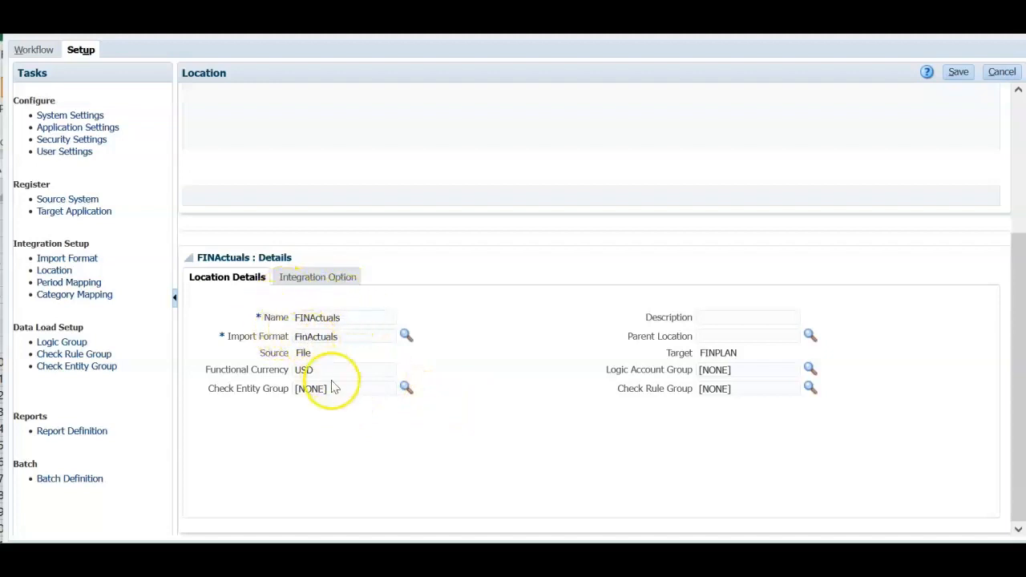
Step: Review the functional currency setting and save the location
left_click(344, 369)
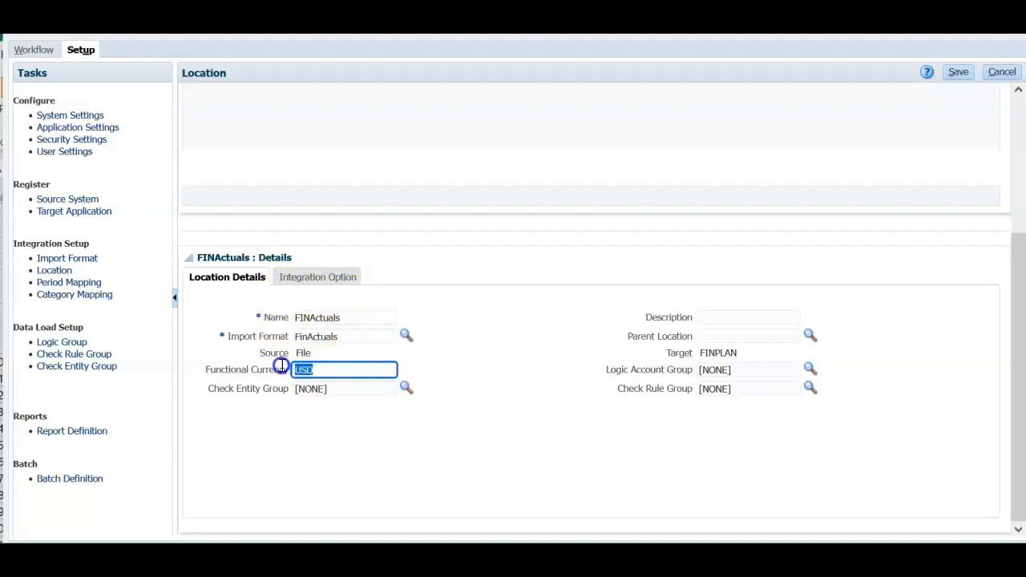
left_click(957, 71)
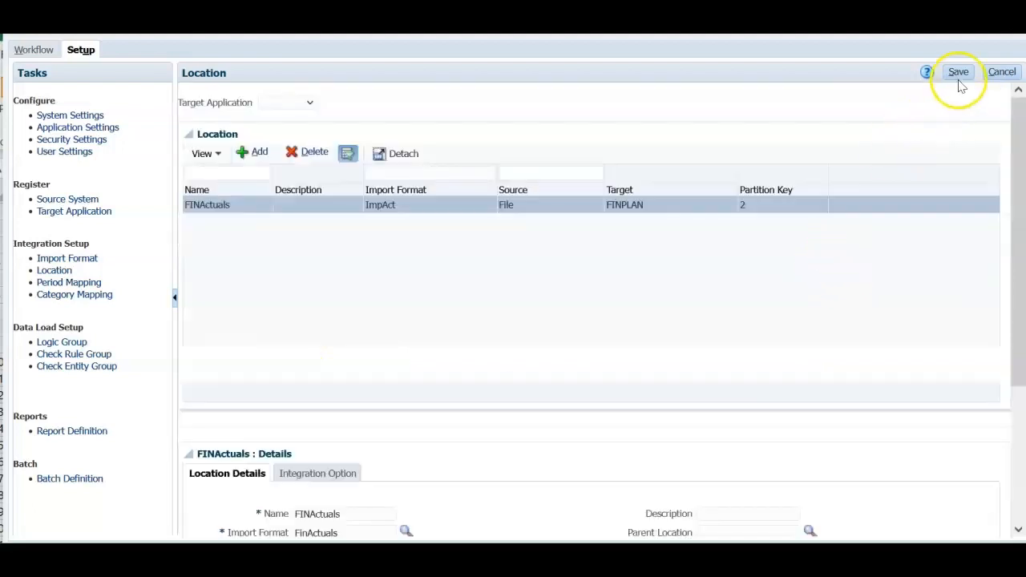
left_click(958, 72)
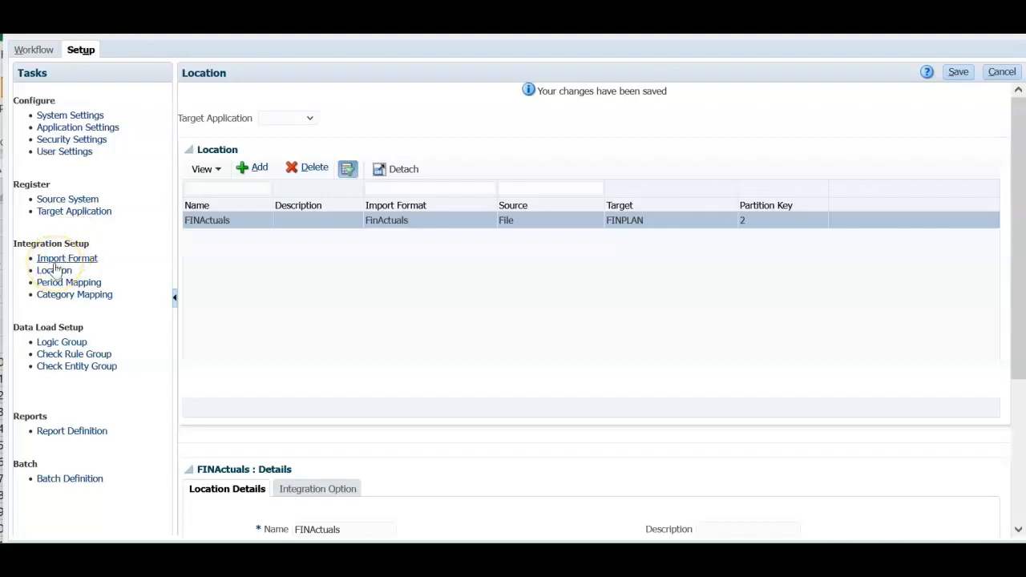
mouse_move(53, 270)
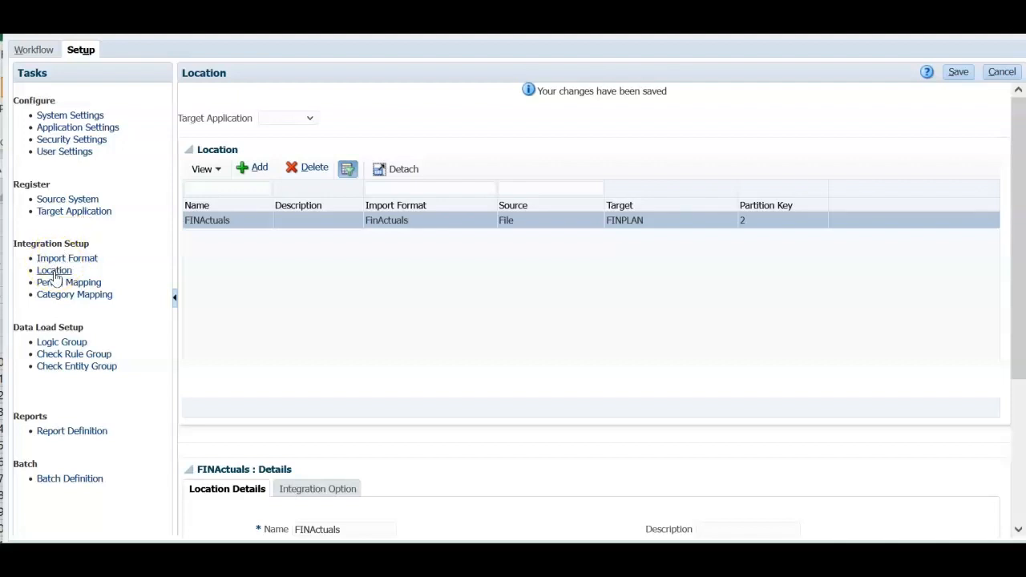